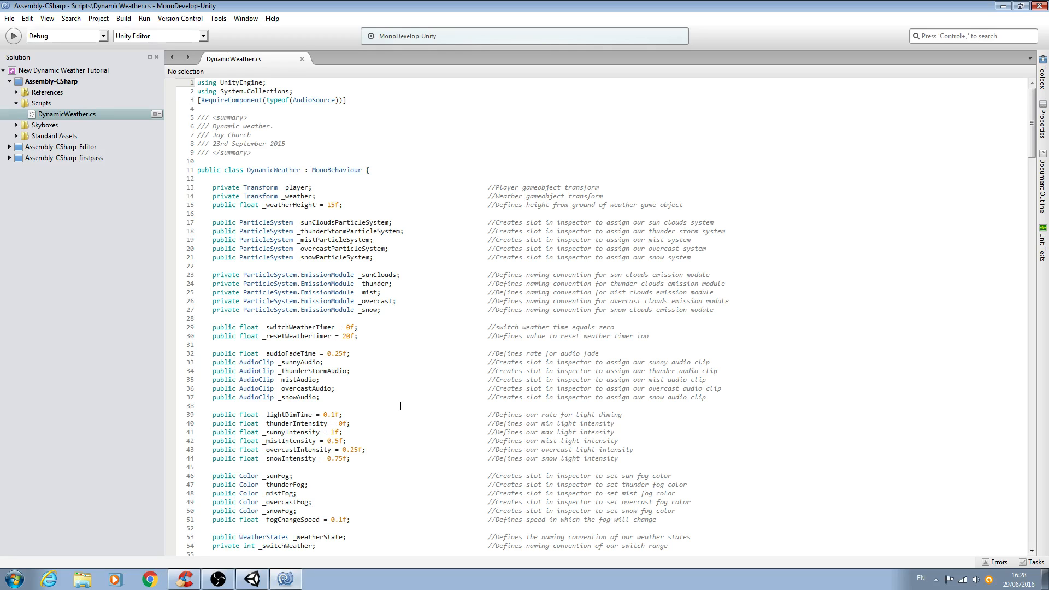
Preview the OvercastClouds particle system in Unity's Scene view, then return to DynamicWeather.cs.
click(197, 82)
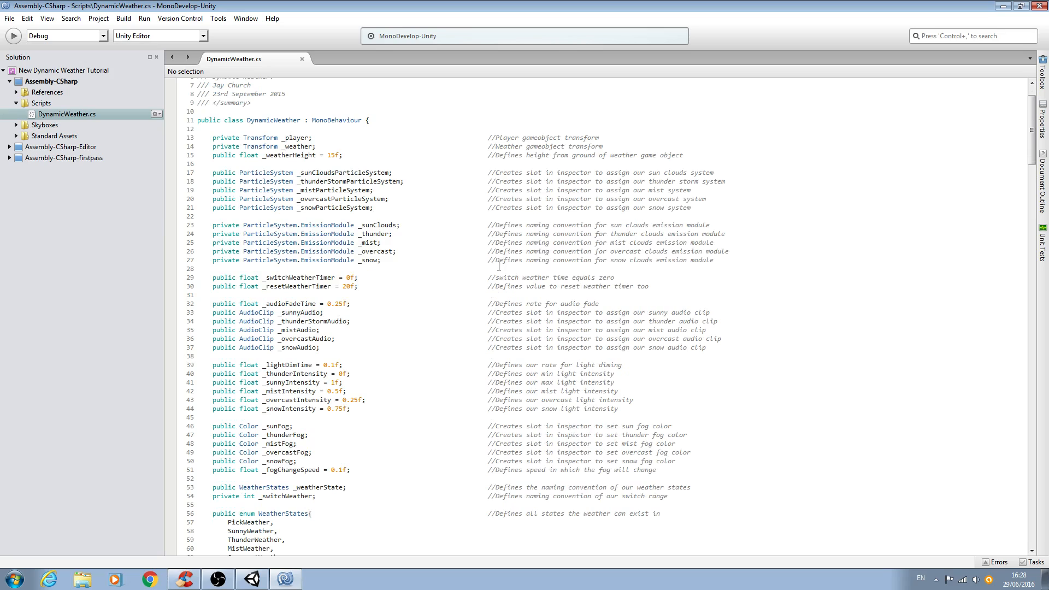
mouse_move(554, 259)
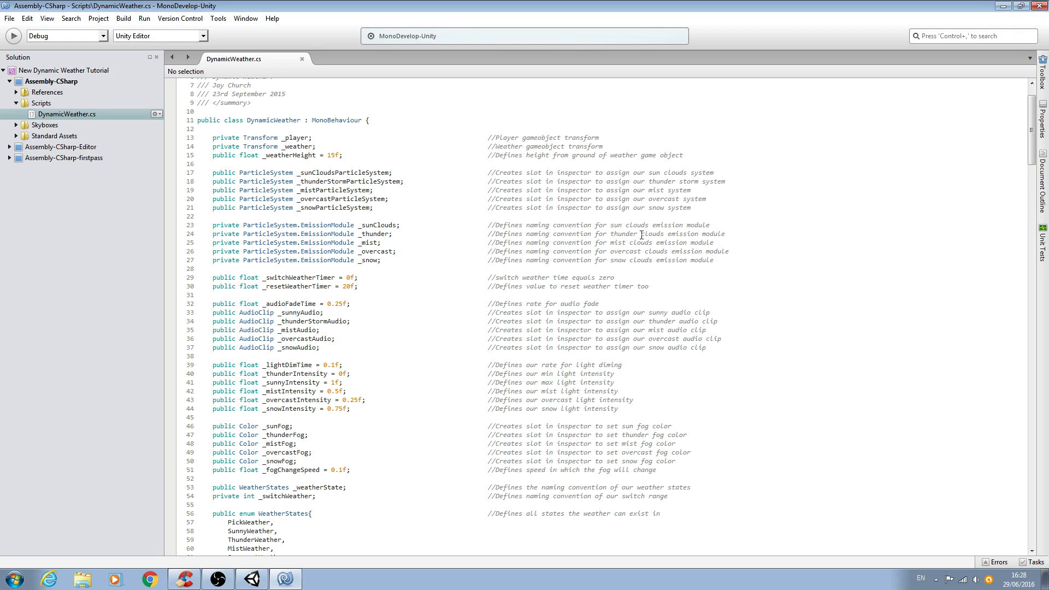
mouse_move(1003, 8)
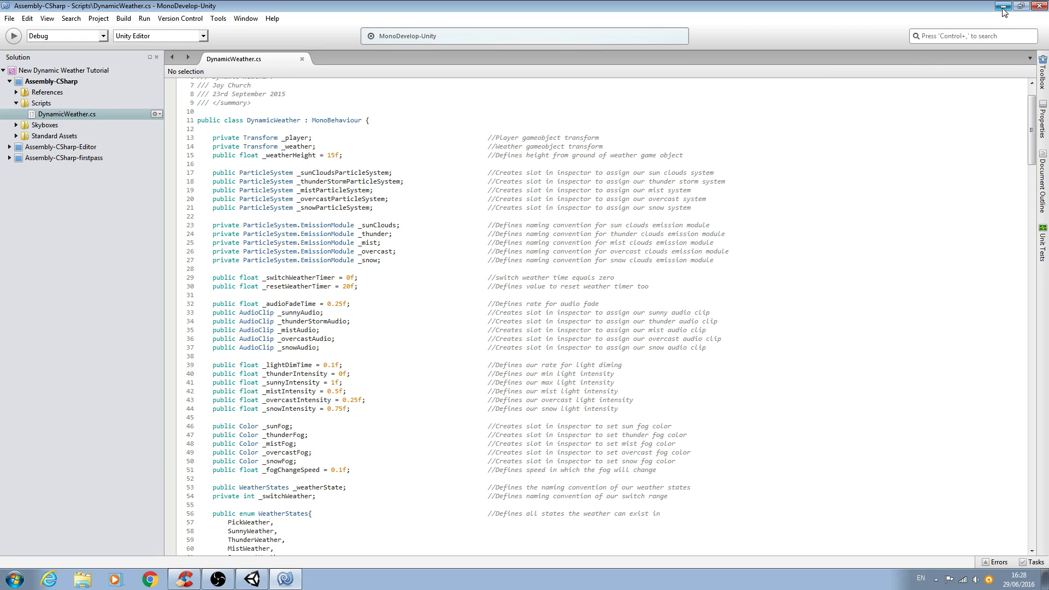
click(251, 579)
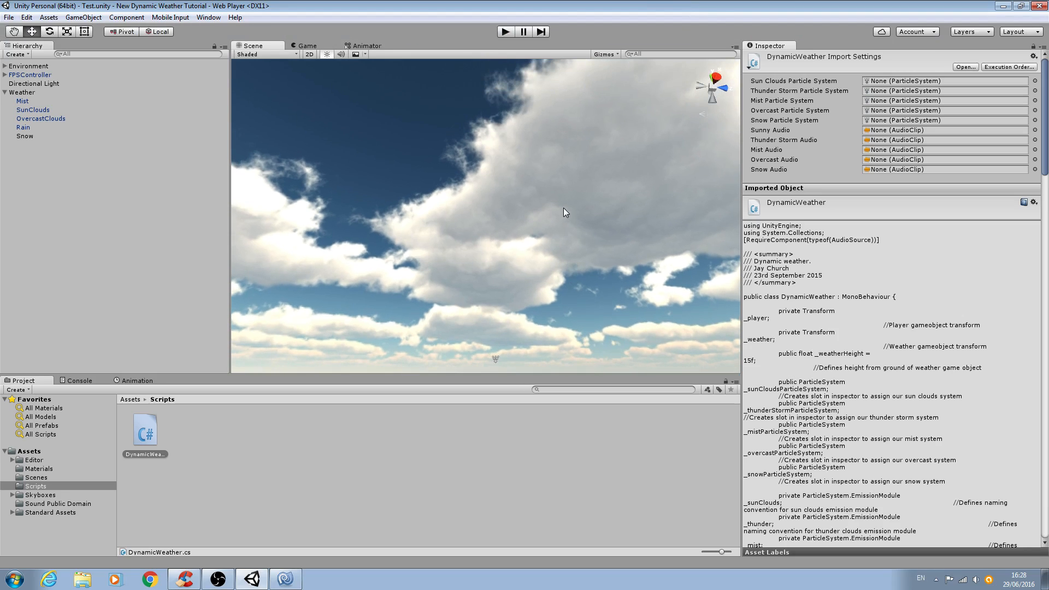
mouse_move(625, 233)
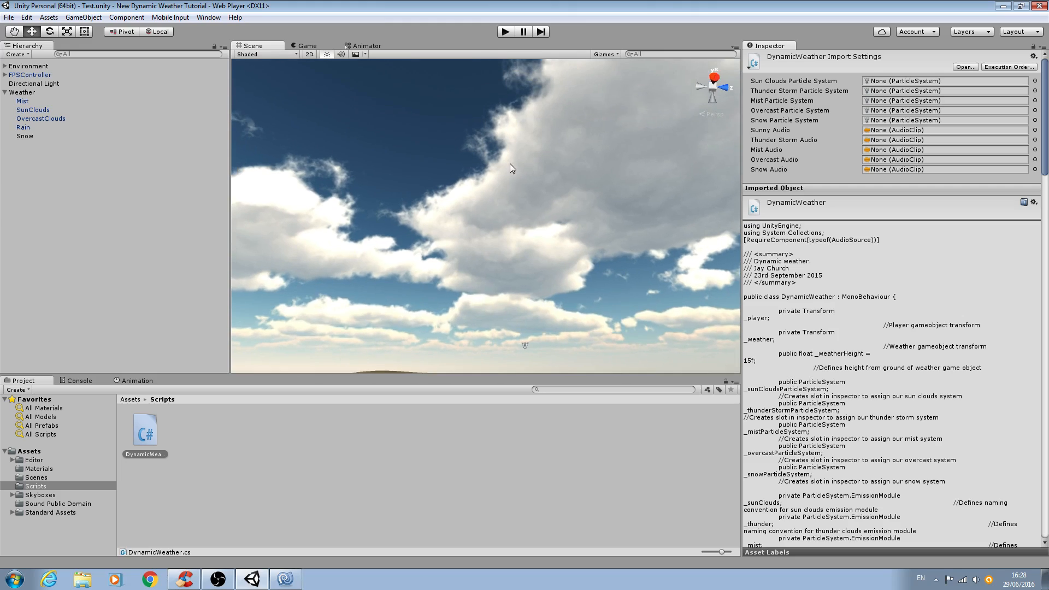
mouse_move(123, 127)
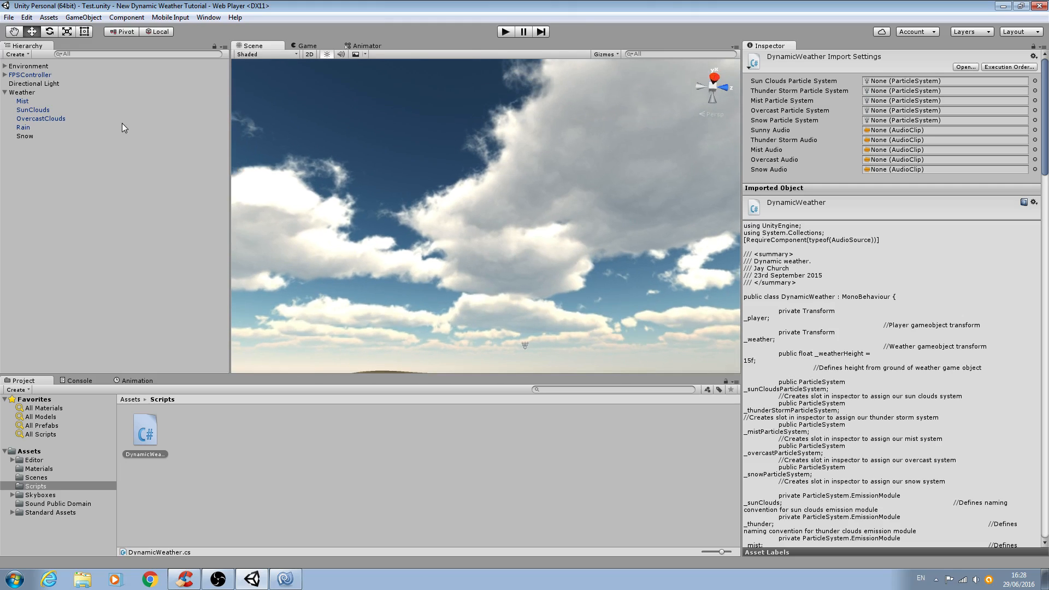
mouse_move(513, 210)
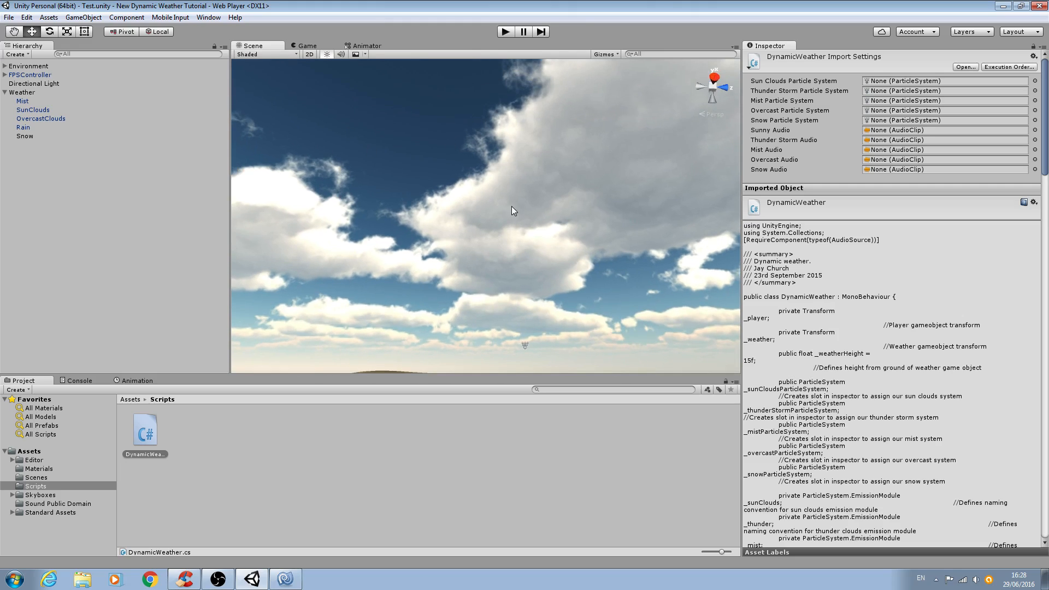
mouse_move(64, 122)
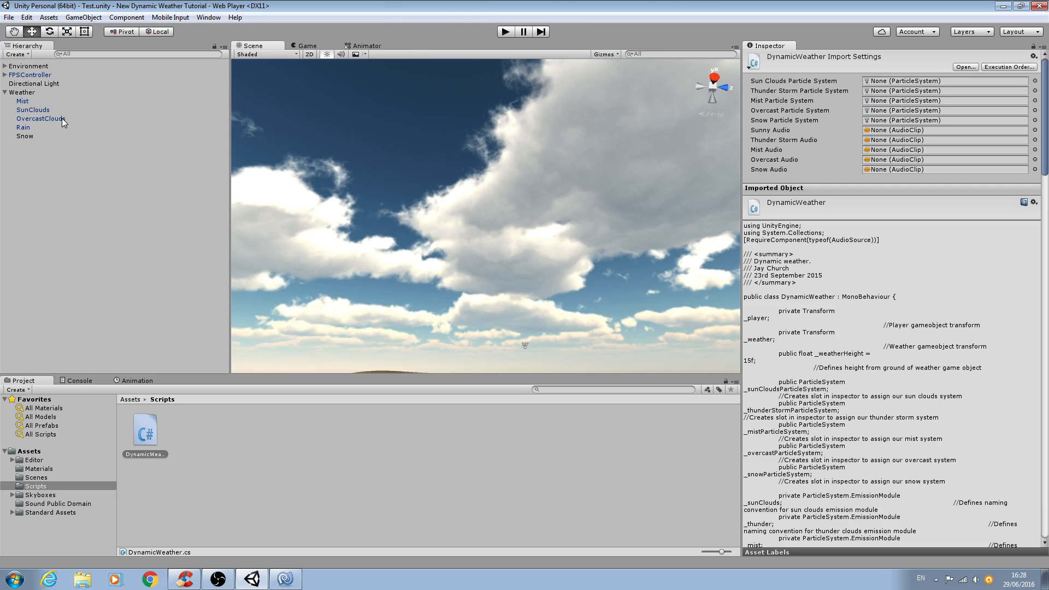
click(40, 118)
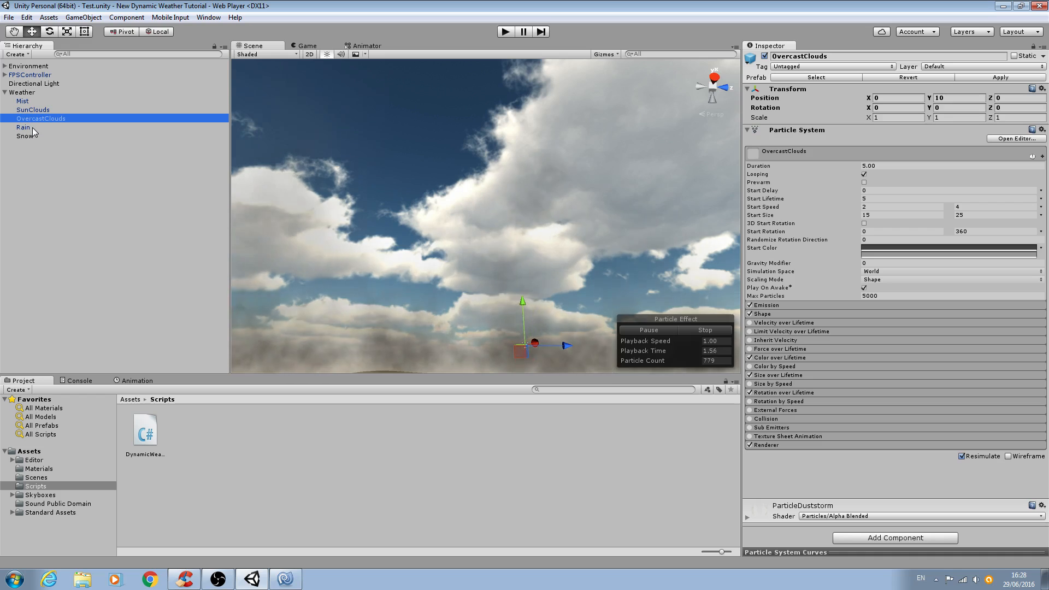
click(23, 128)
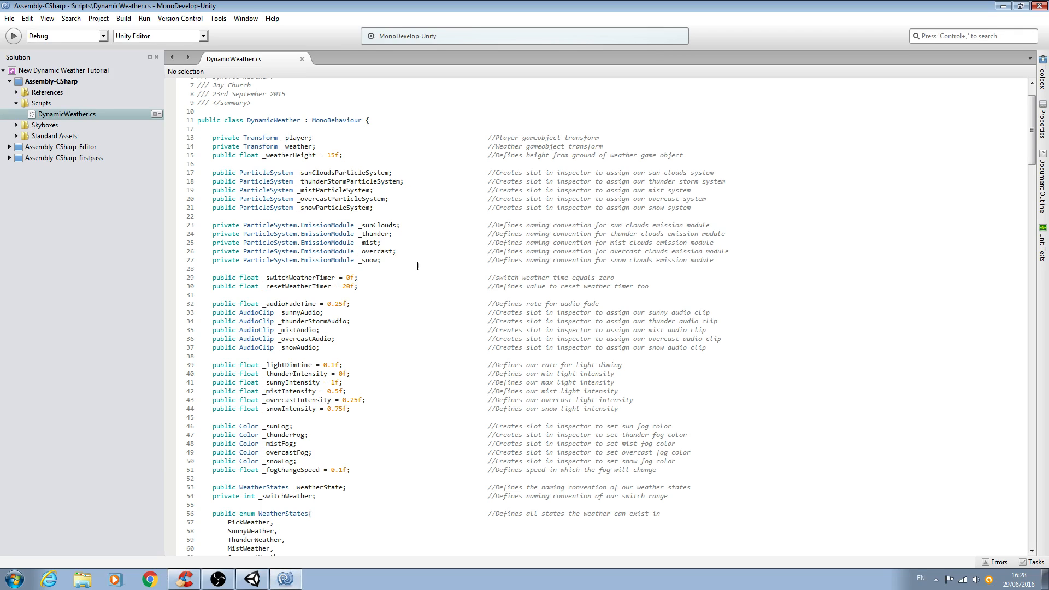
mouse_move(429, 266)
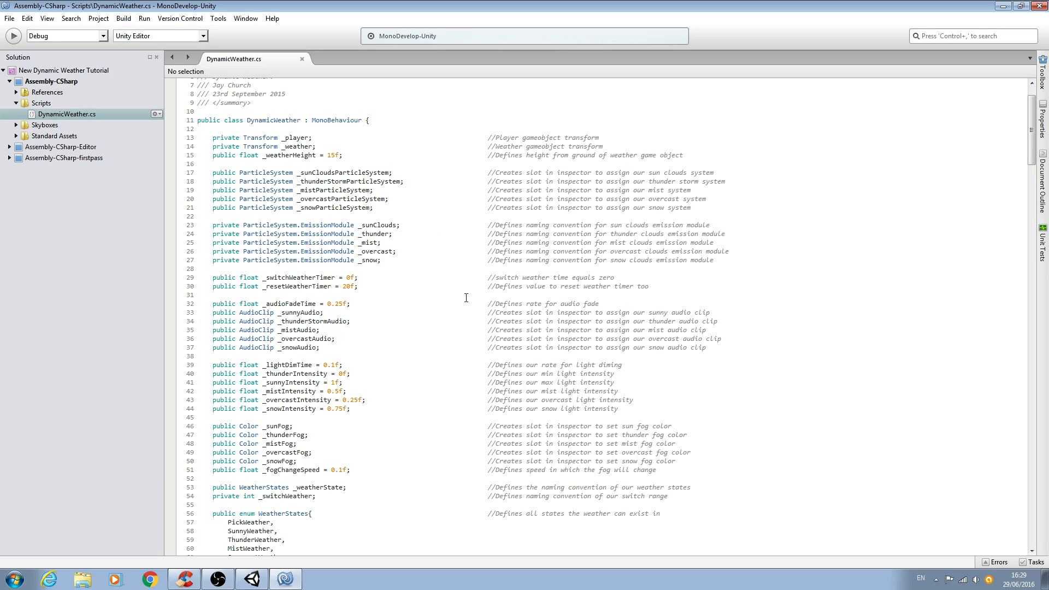
mouse_move(651, 315)
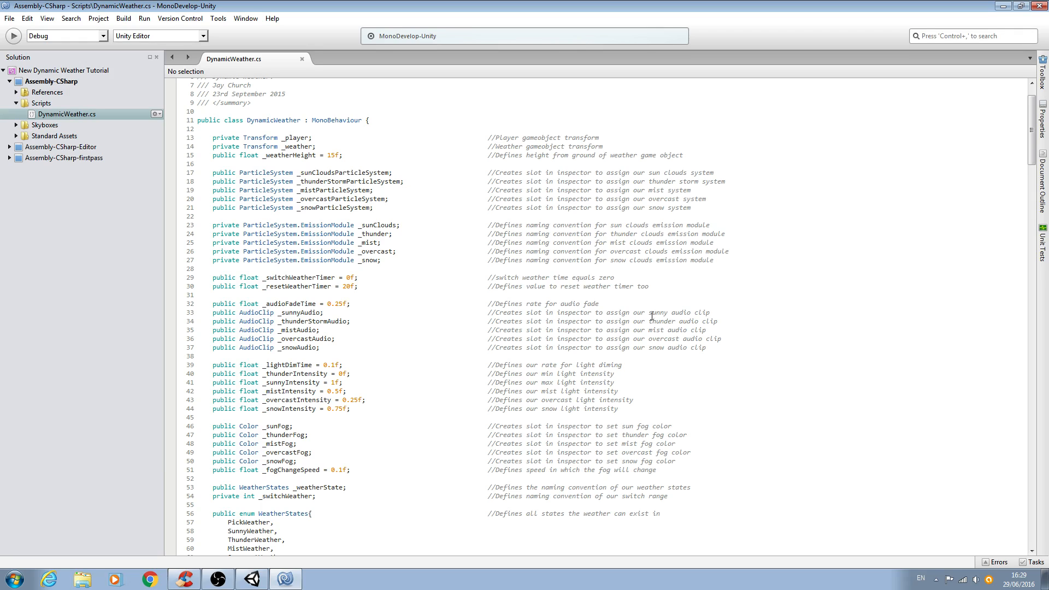
Add 'public float _skyboxBlendValue; //Value that defines our skybox blend' below _resetWeatherTimer.
click(653, 287)
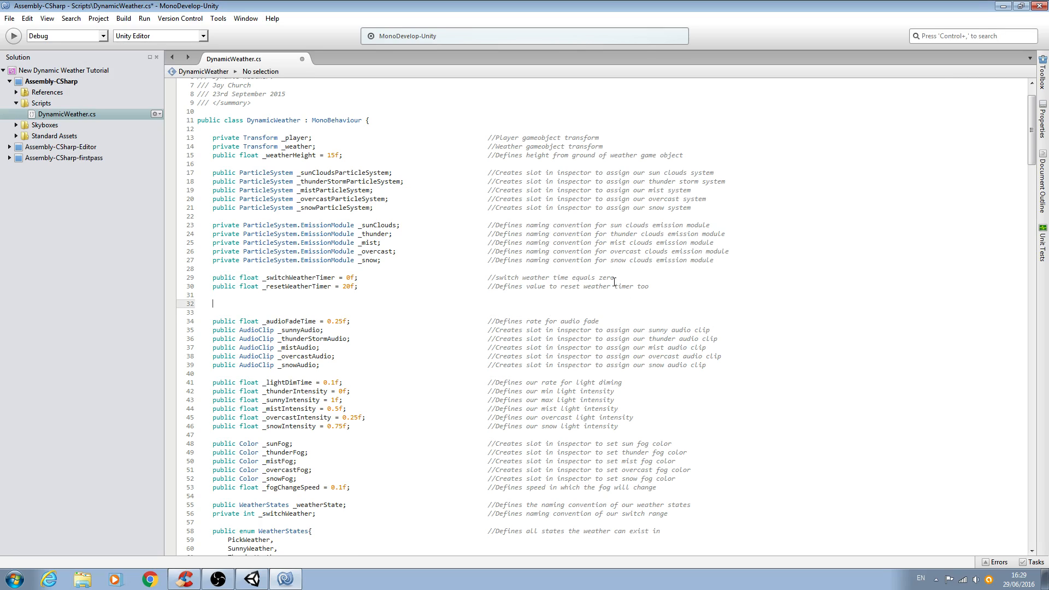
mouse_move(468, 348)
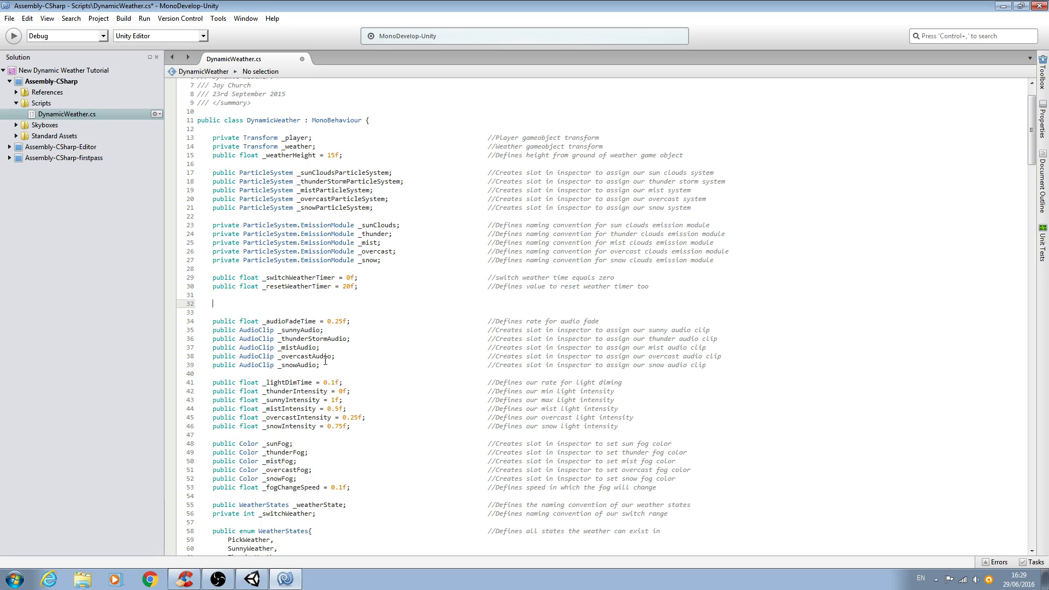
text(public)
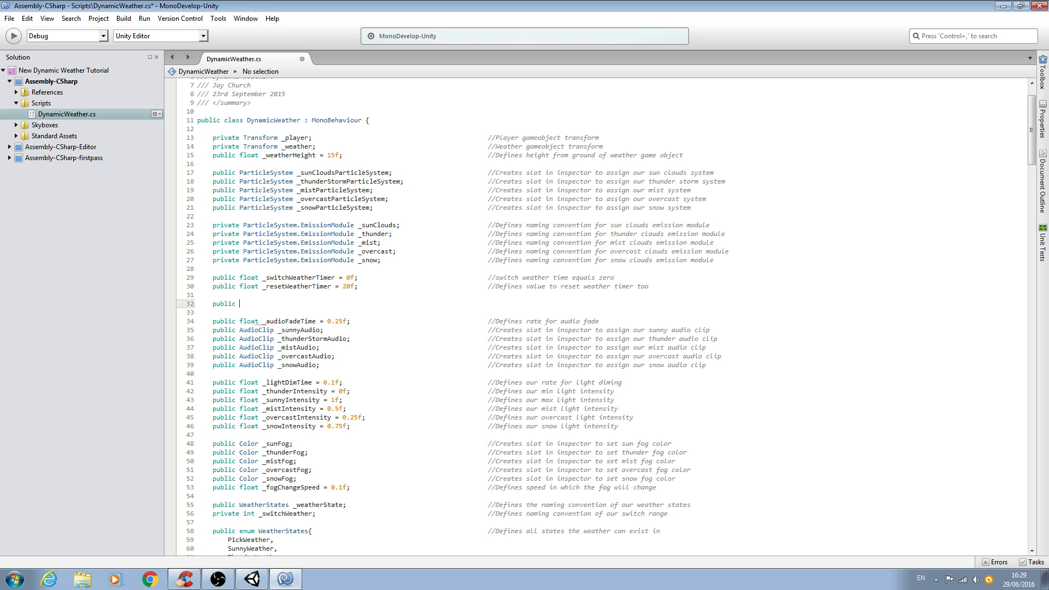
text(float)
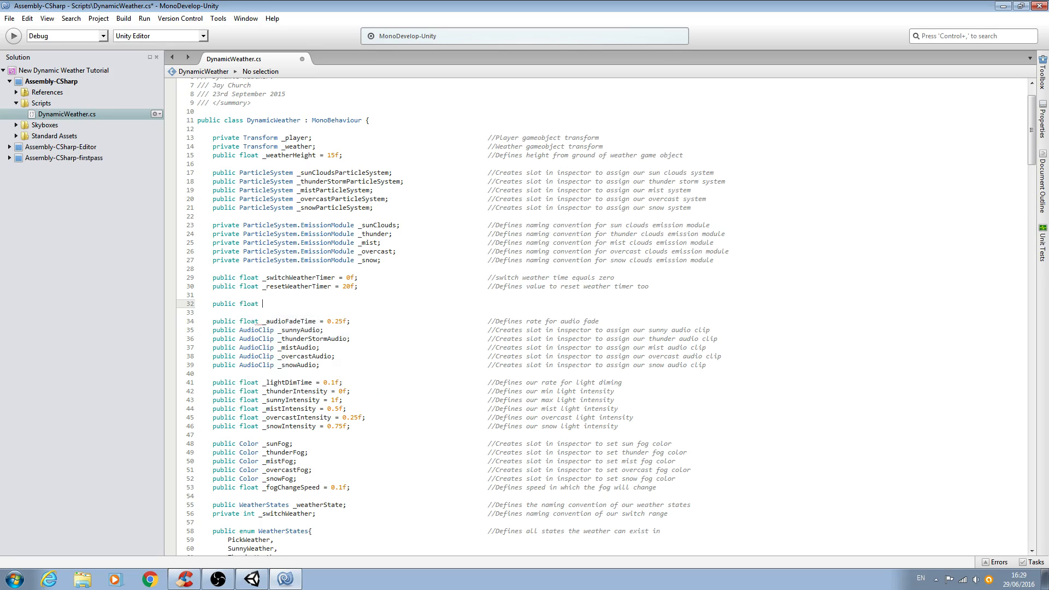
text(_)
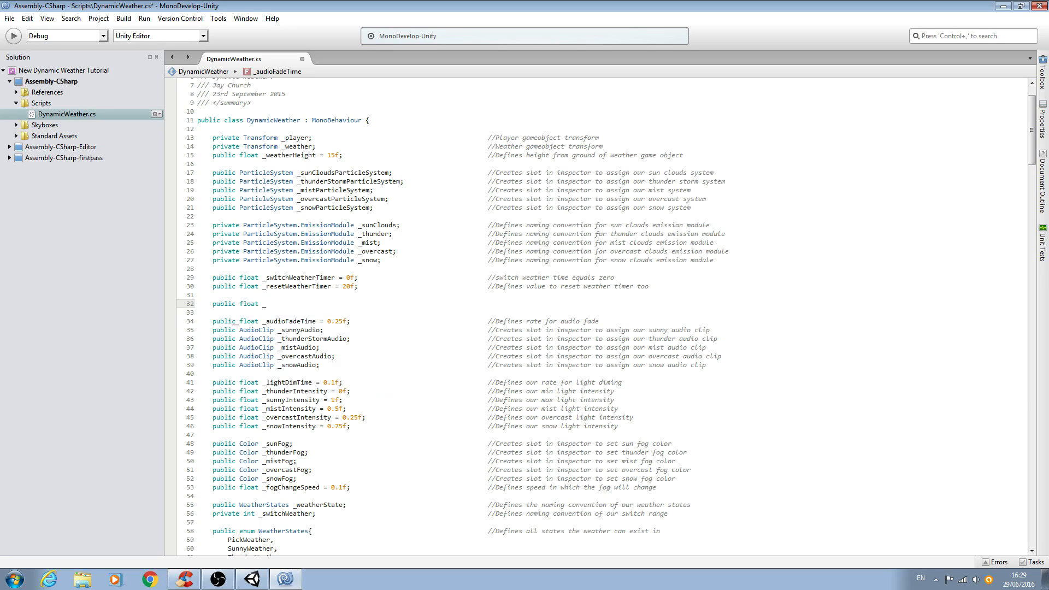
text(skyboxB)
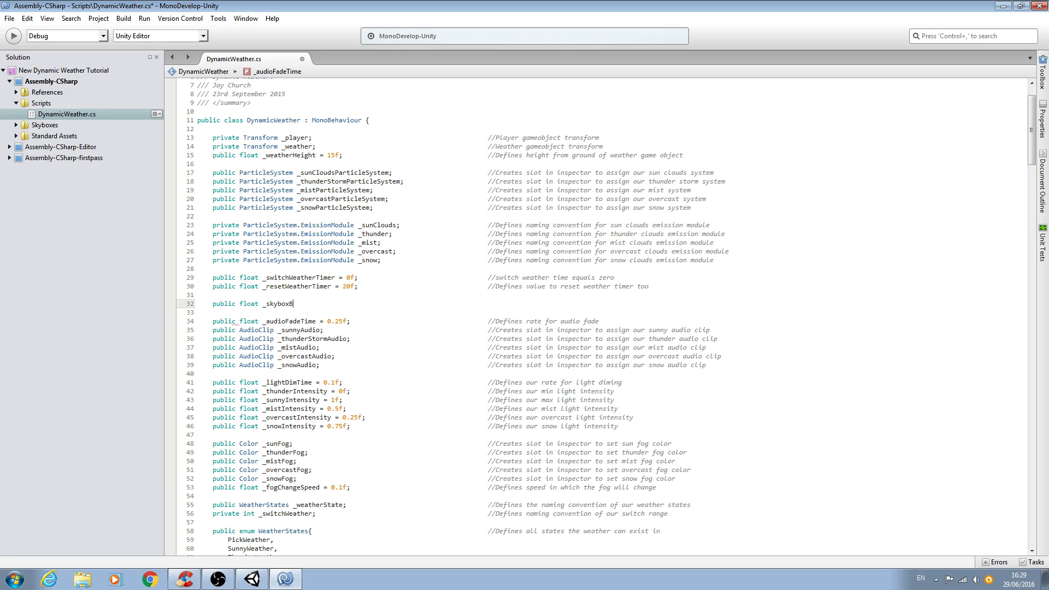
text(lend)
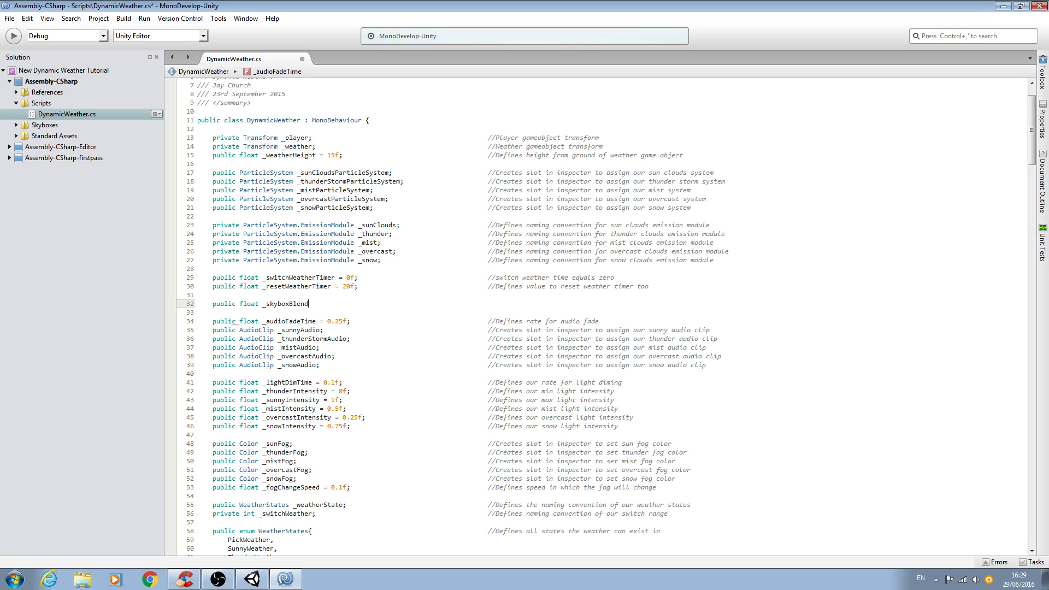
text(Value;)
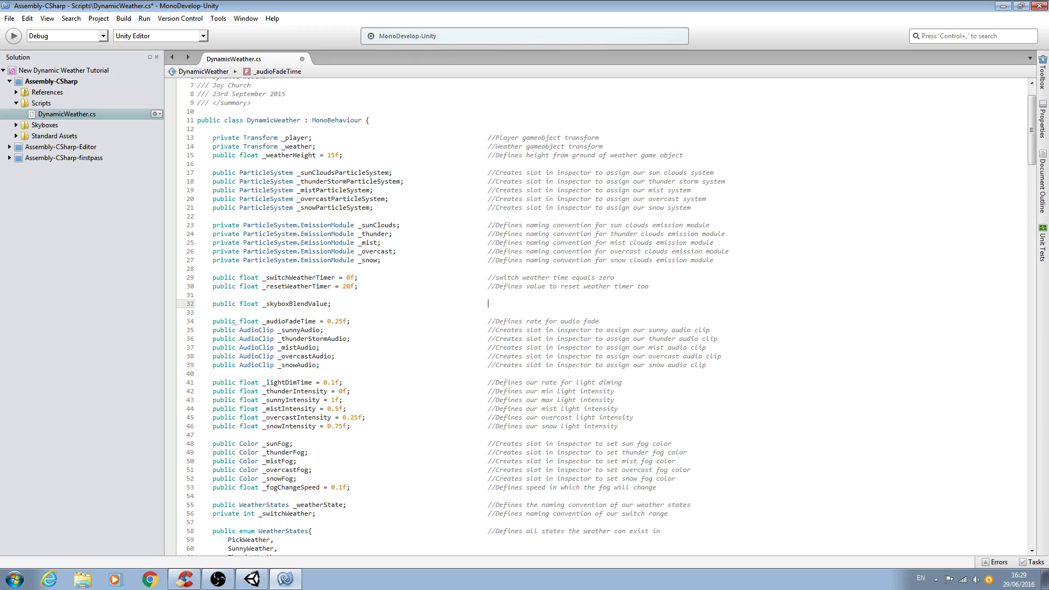
text(//Value)
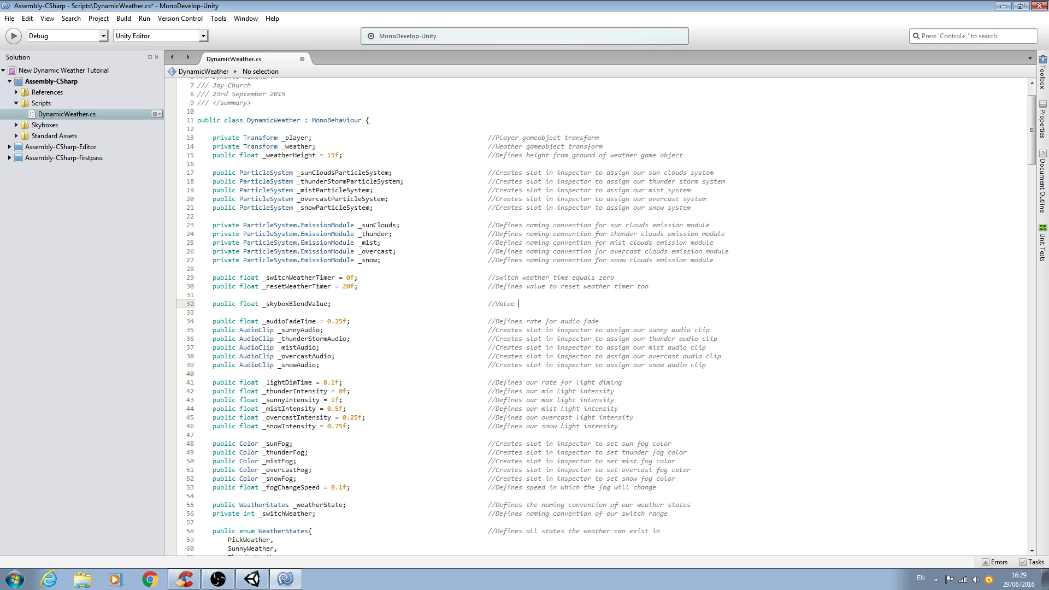
text(that)
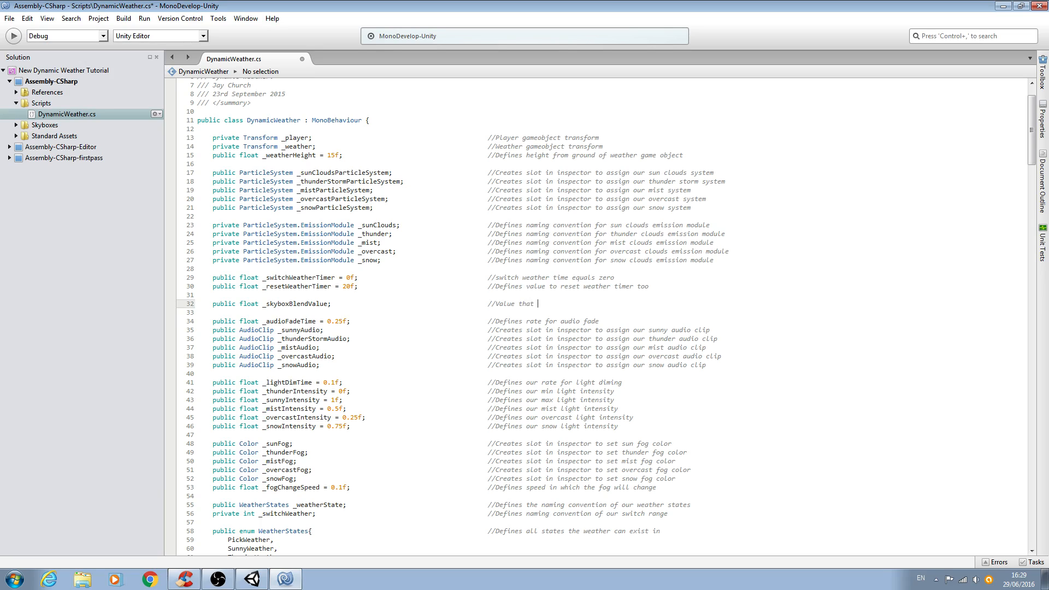
text(defines)
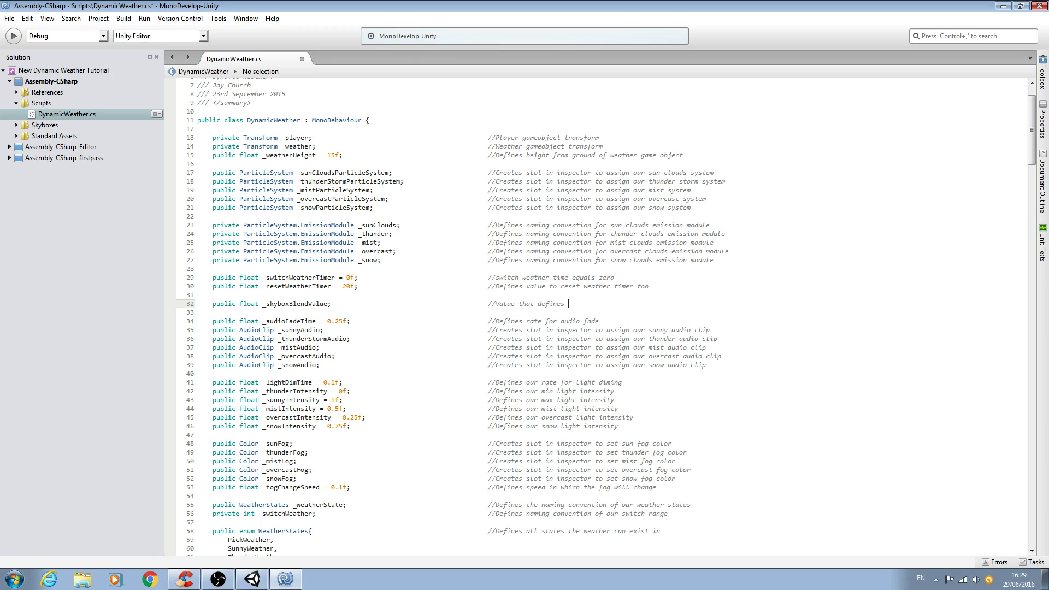
text(our skybox bl)
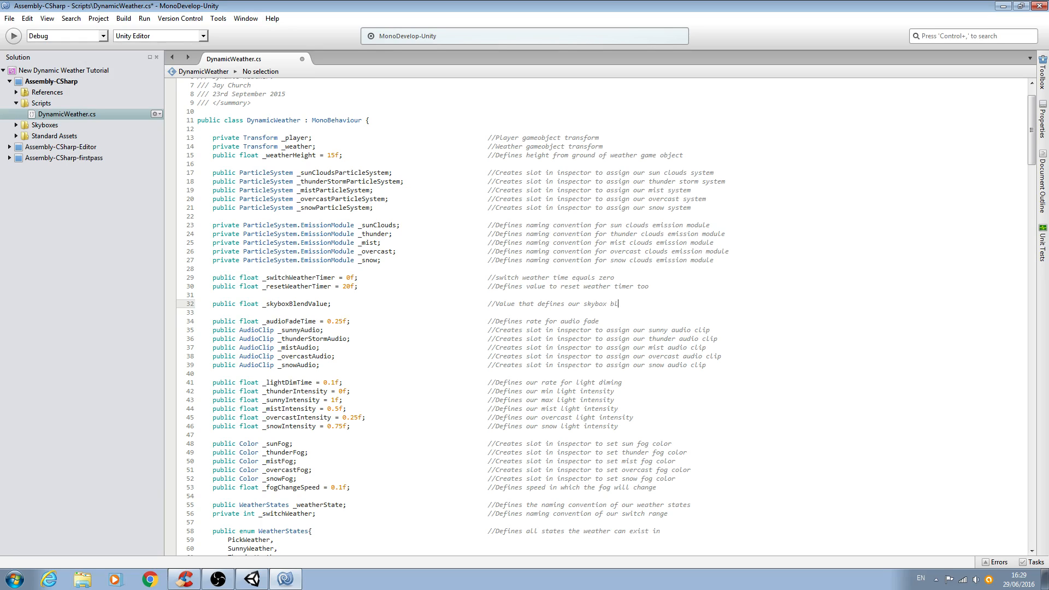
text(end)
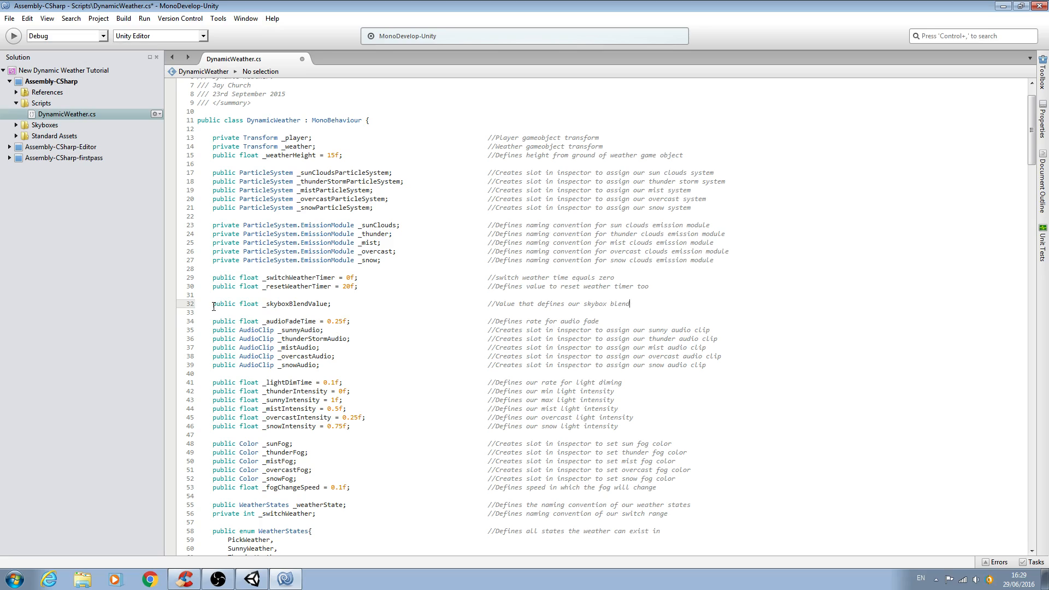
scroll(down, 3)
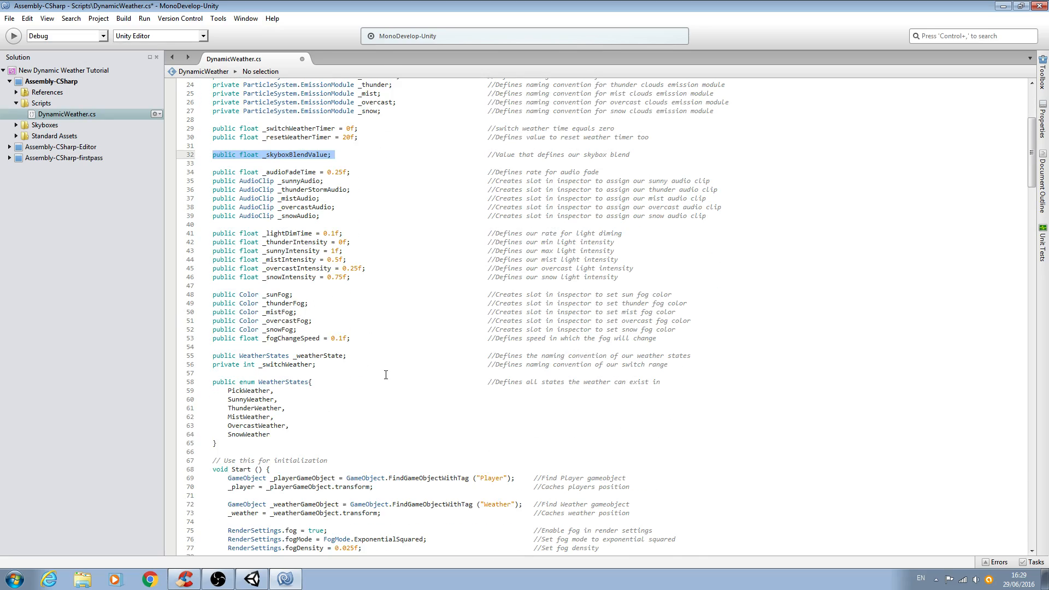
scroll(down, 3)
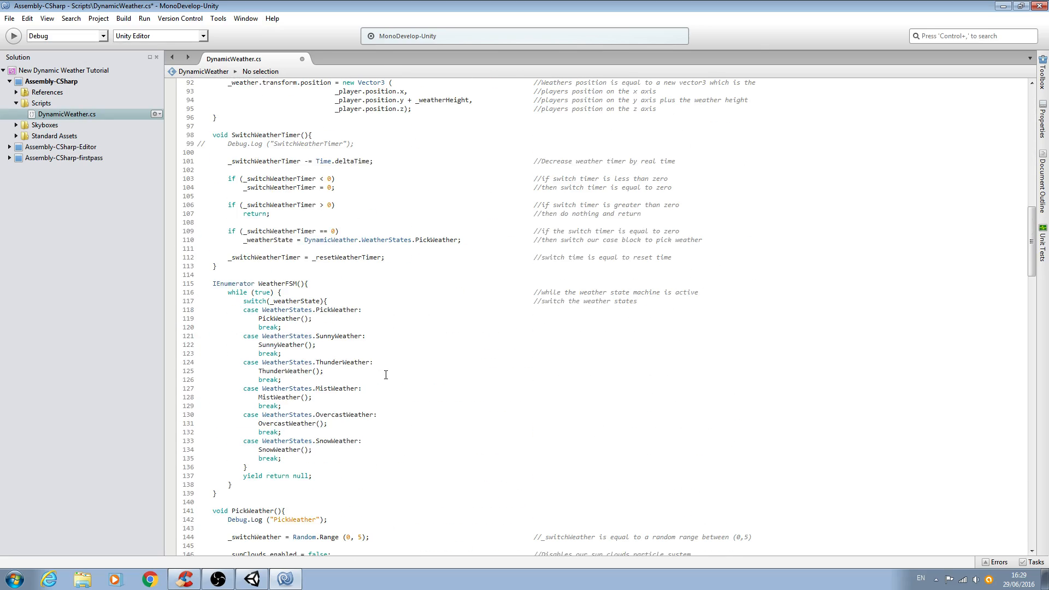
scroll(down, 3)
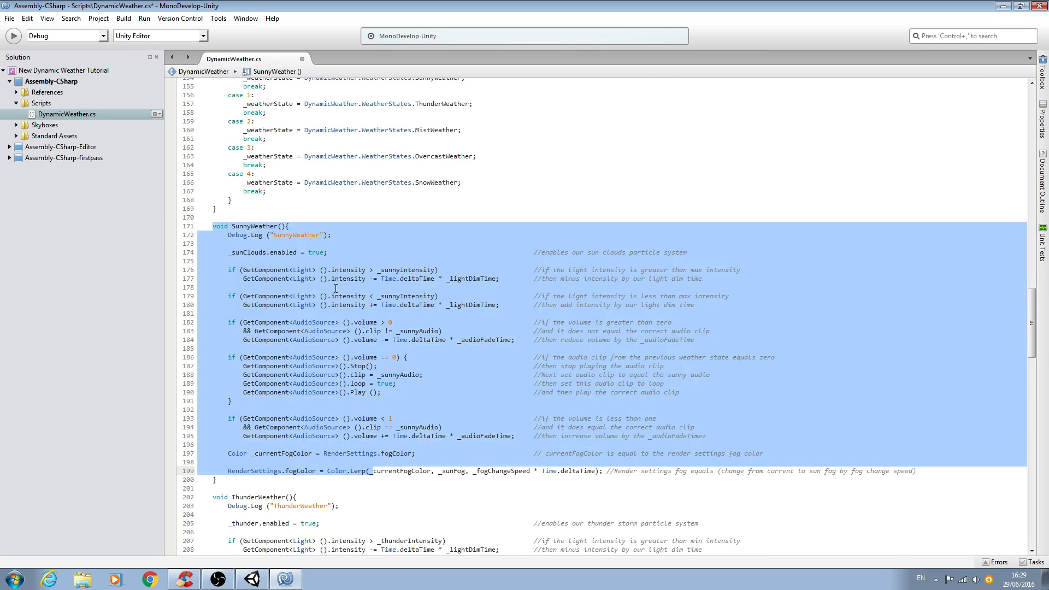
scroll(down, 3)
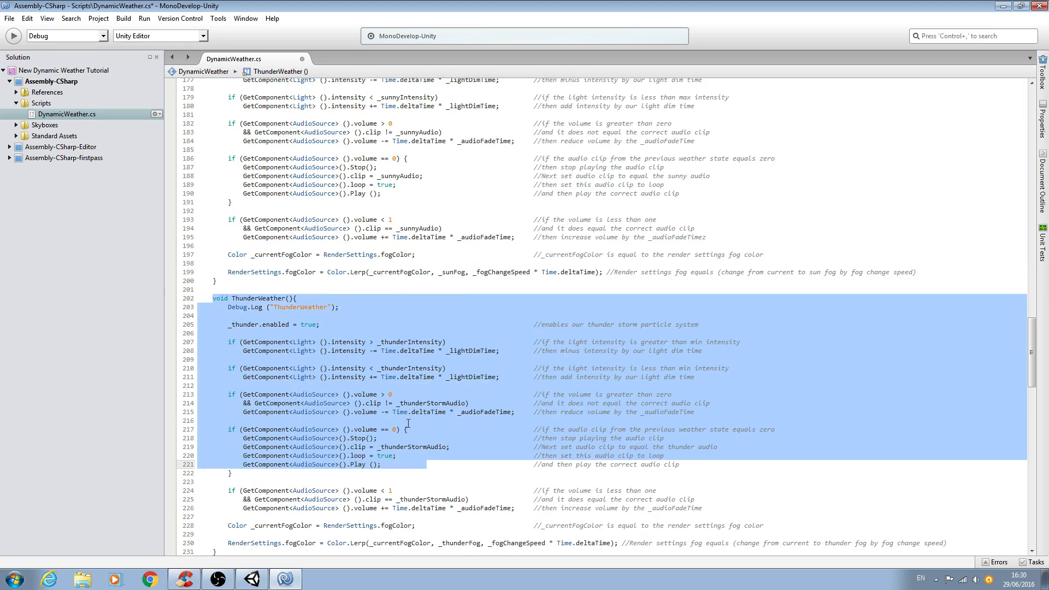
mouse_move(553, 359)
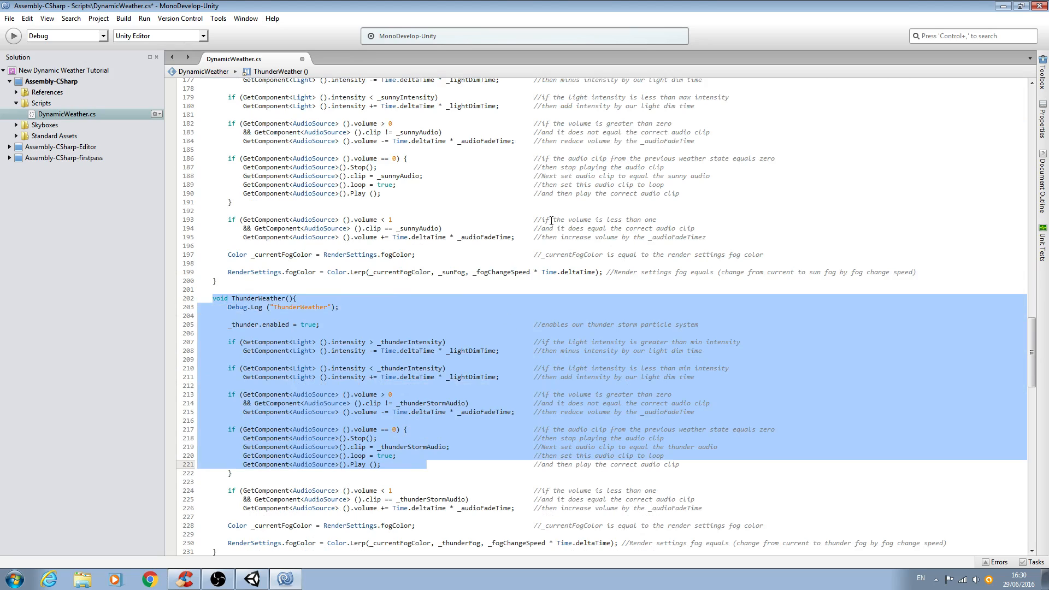
scroll(up, 3)
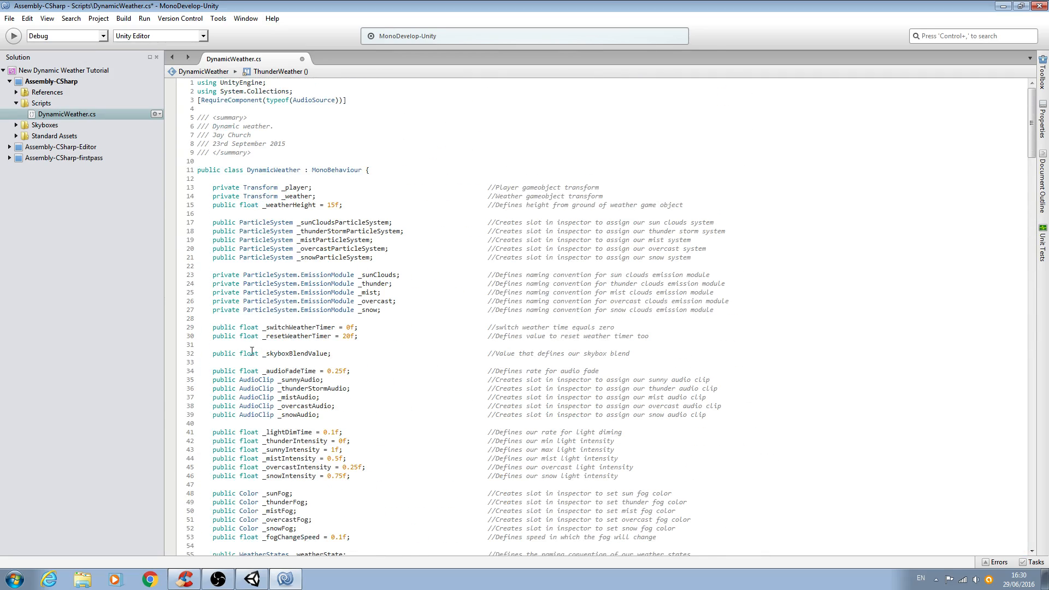
double_click(292, 353)
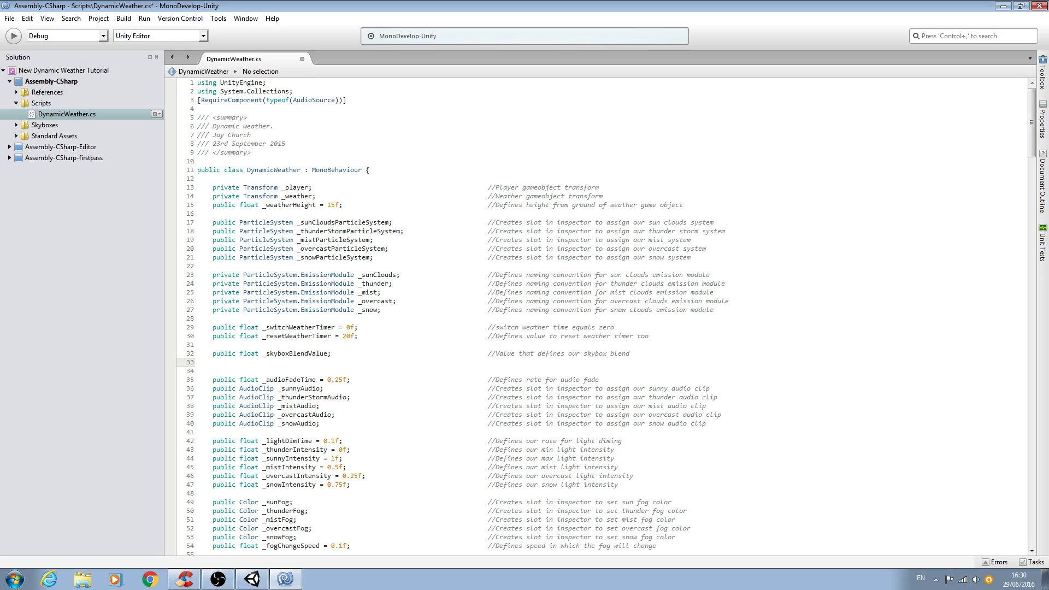
Add 'public float _skyboxBlendTime; //Rate at which the skybox blends' under _skyboxBlendValue.
text(p)
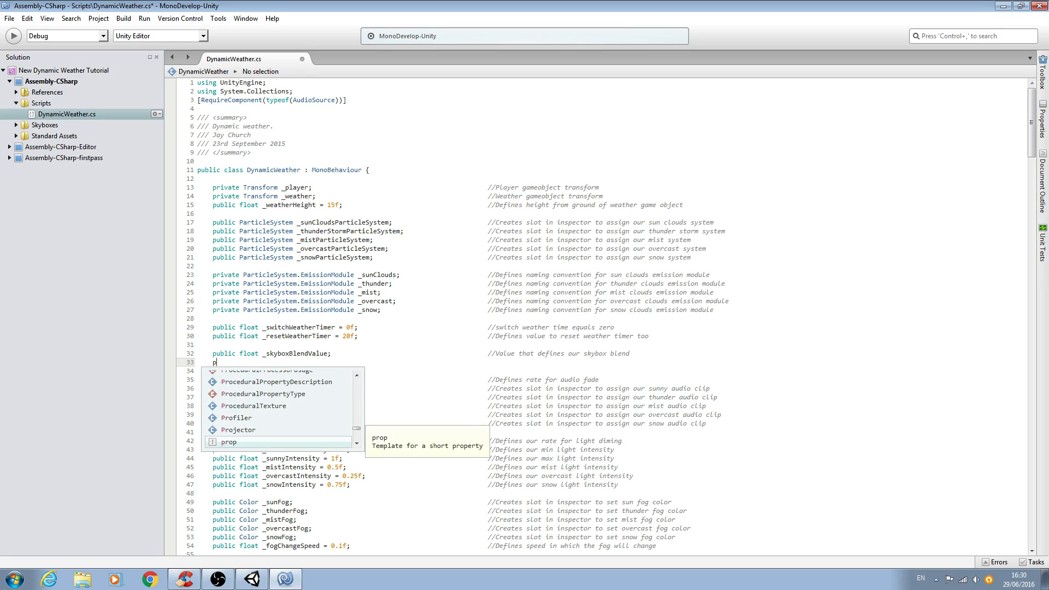
text(ublic float _sky)
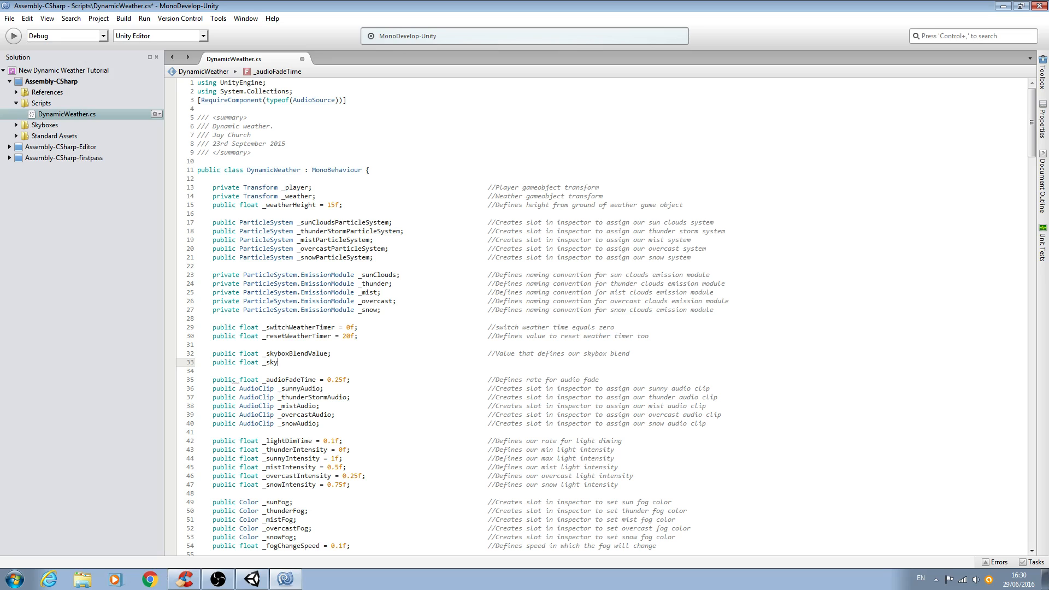
text(boxBlendTi)
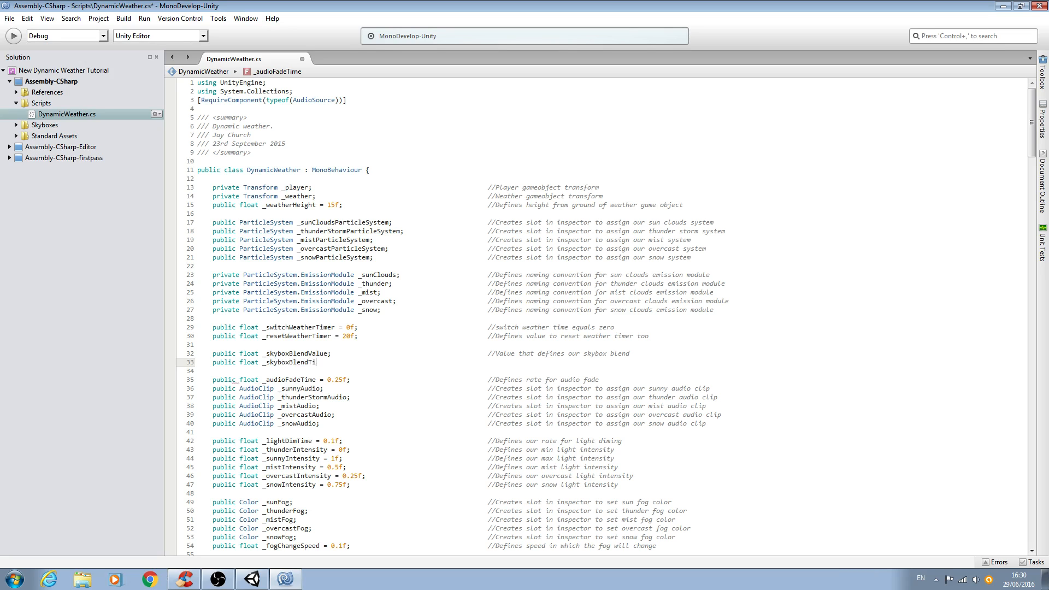
text(me;)
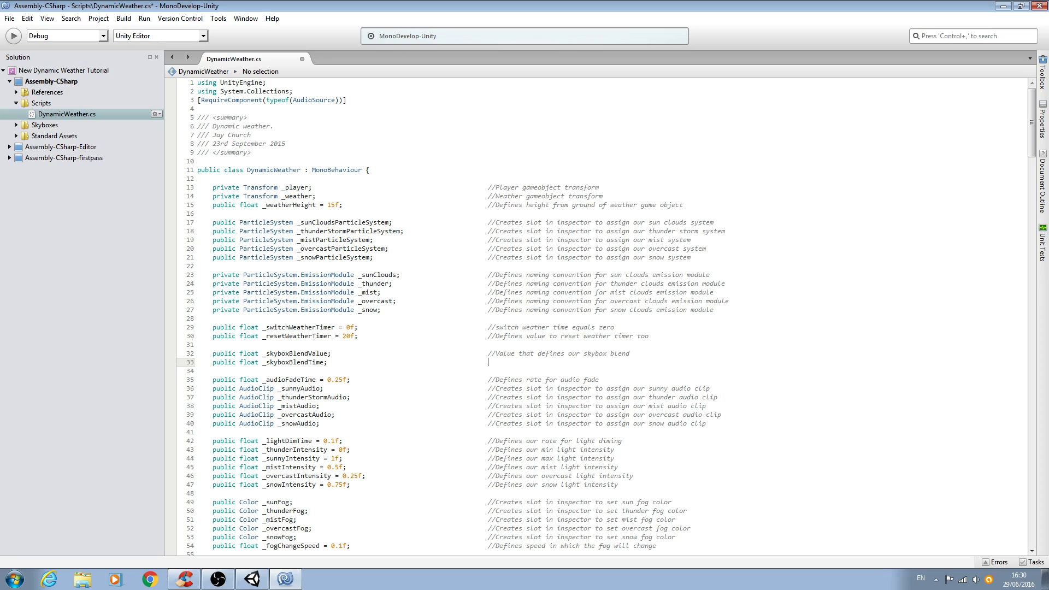
text(//Rate at which)
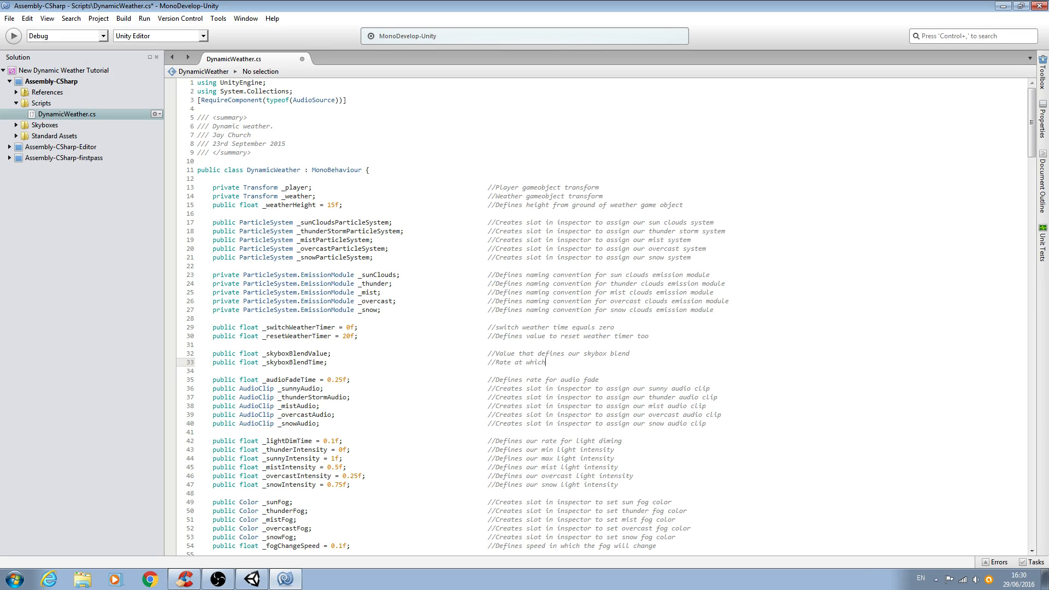
text(the skybox blends)
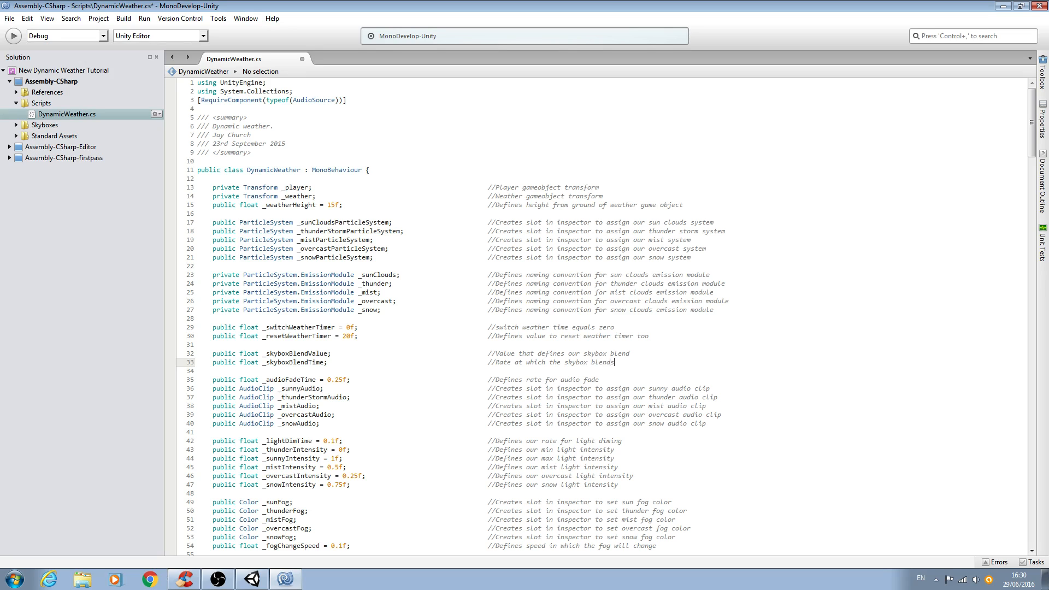
click(408, 357)
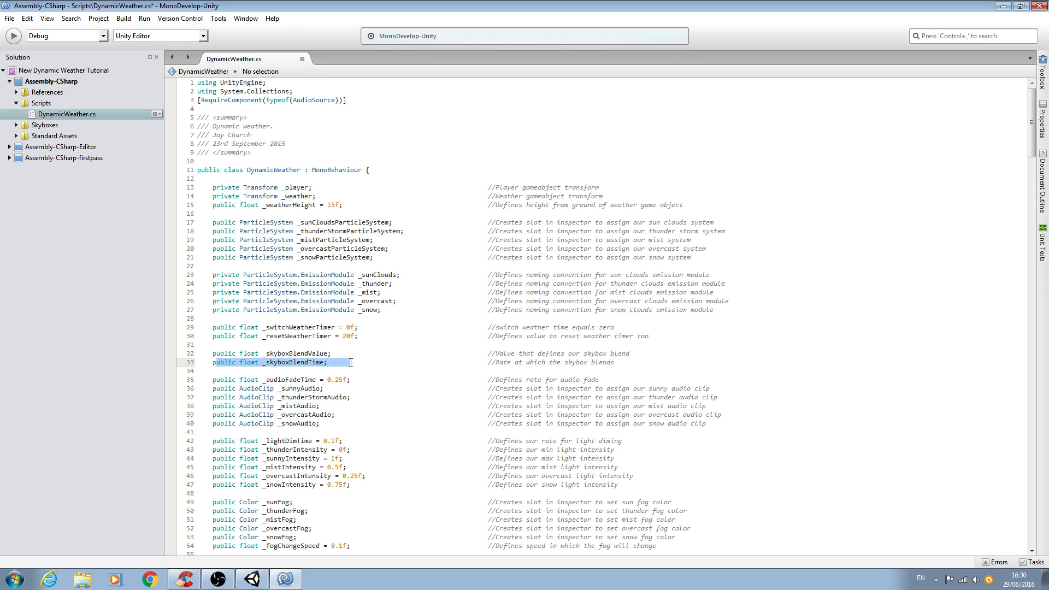
scroll(down, 3)
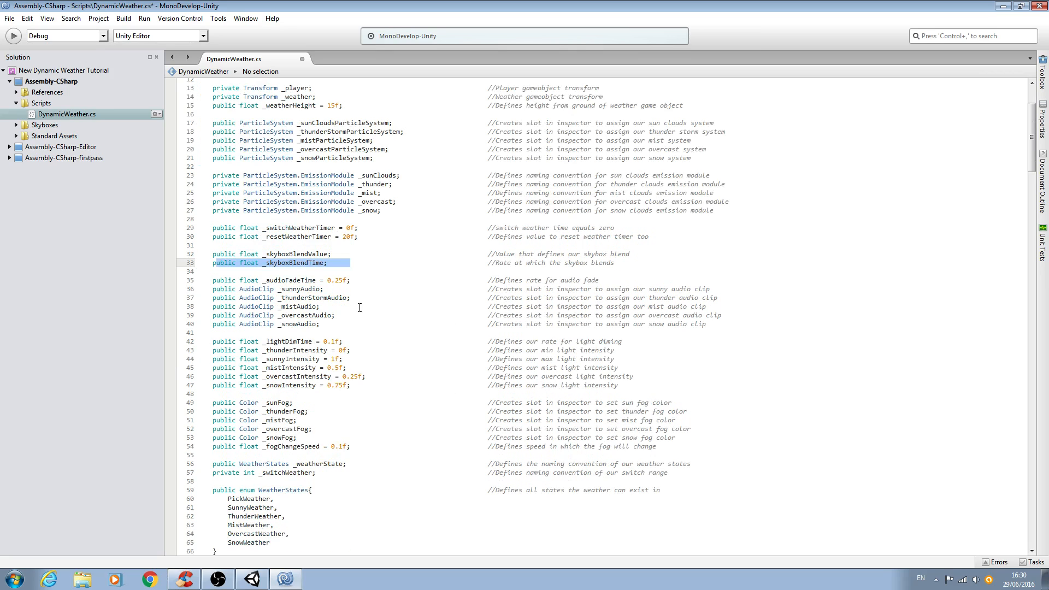
mouse_move(610, 260)
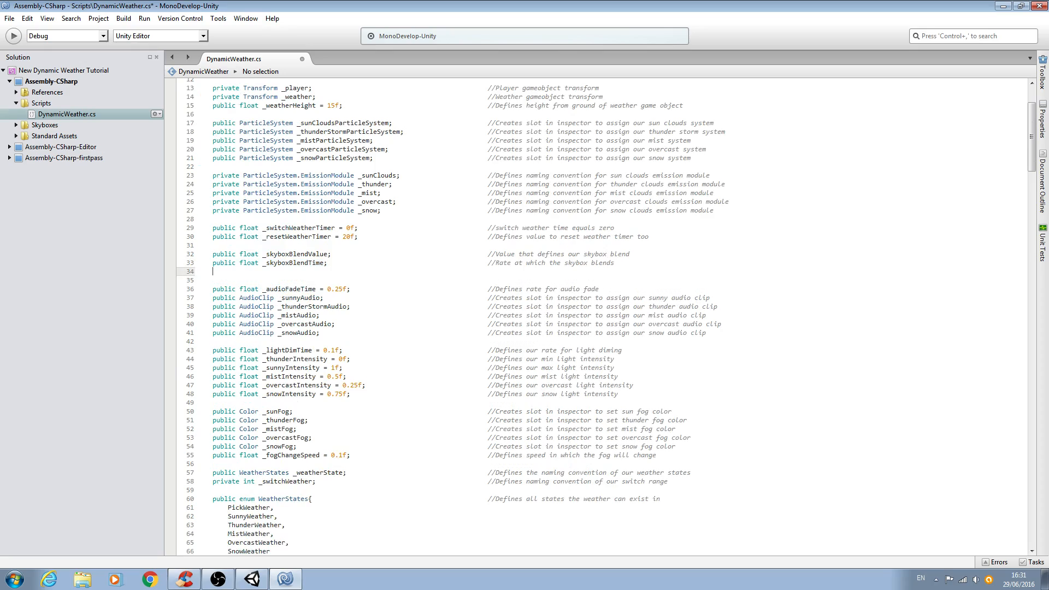
scroll(down, 3)
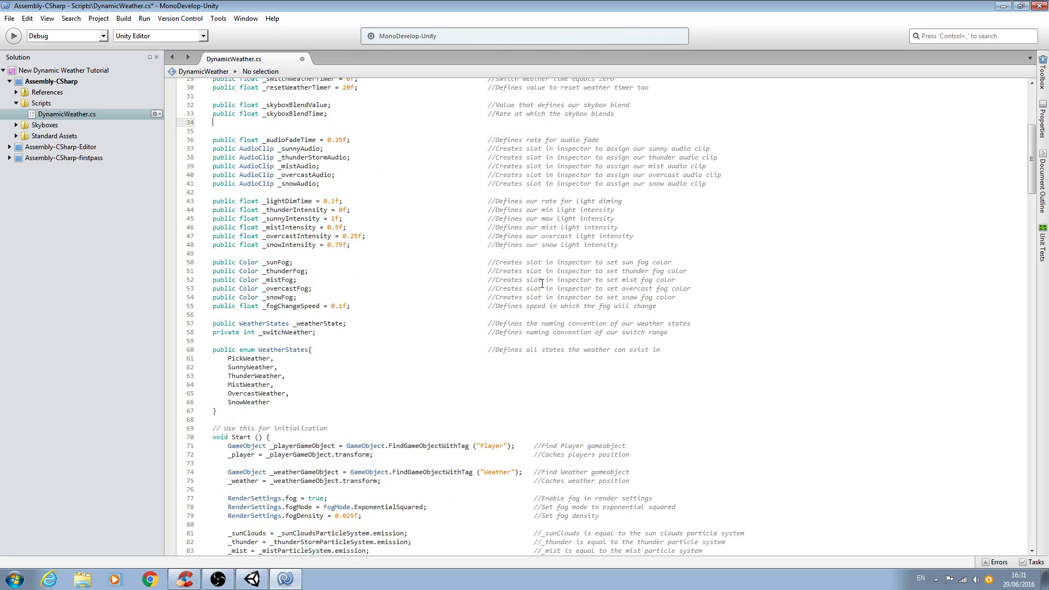
scroll(down, 3)
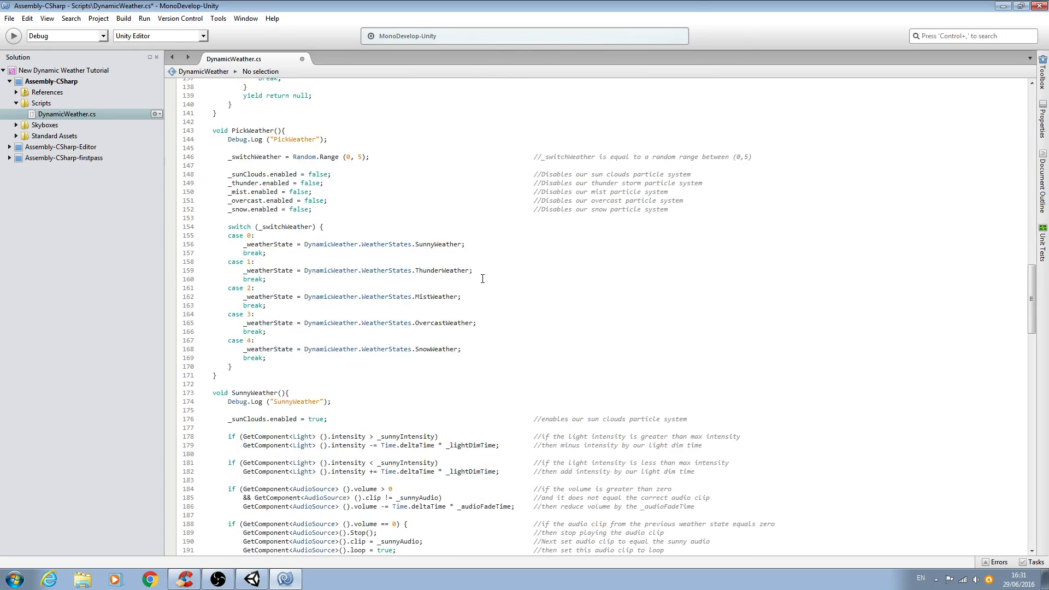
scroll(down, 3)
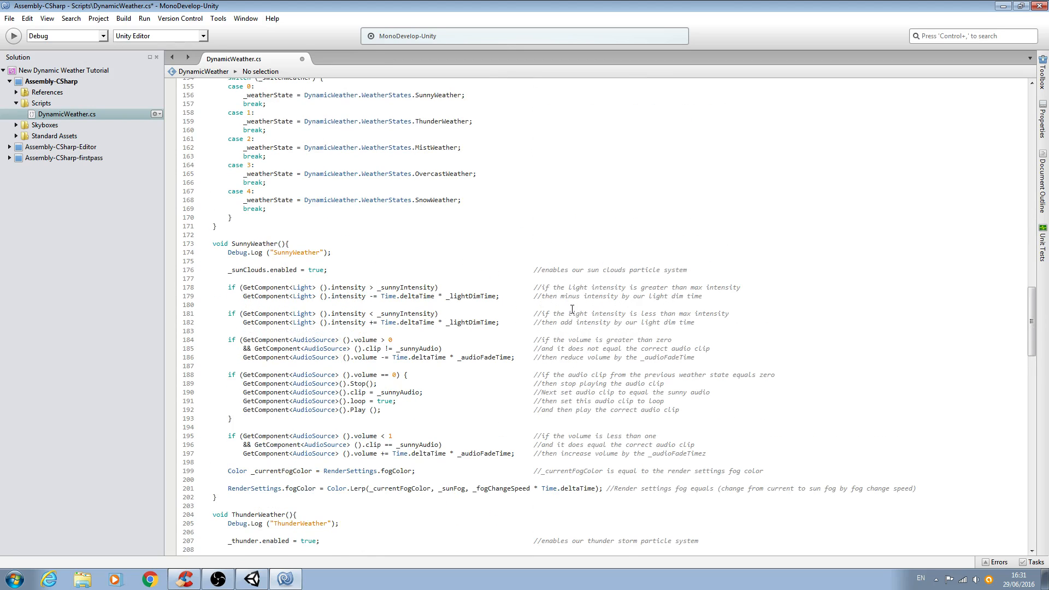
scroll(up, 3)
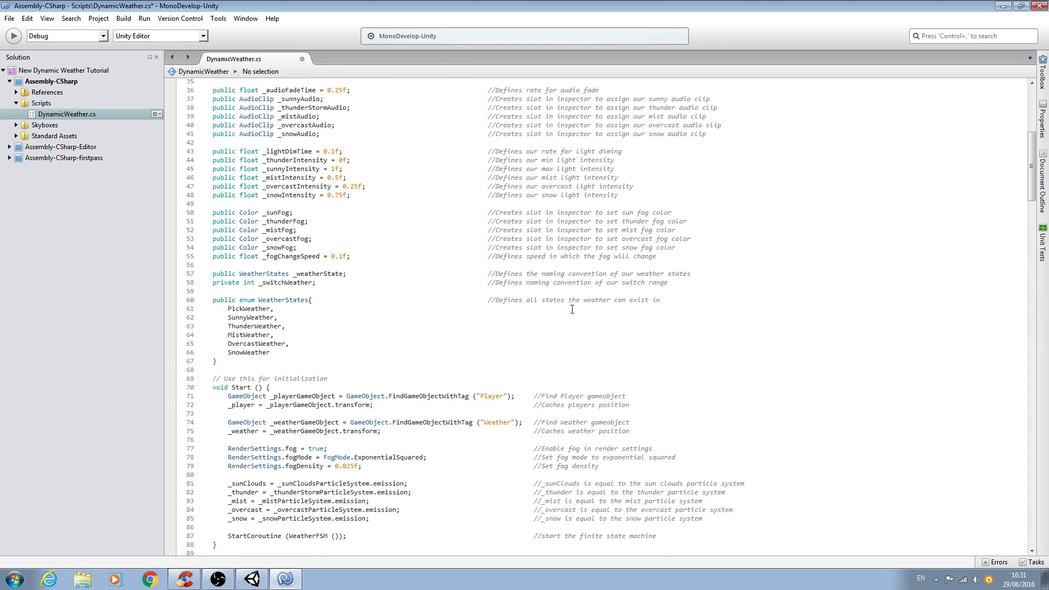
scroll(up, 3)
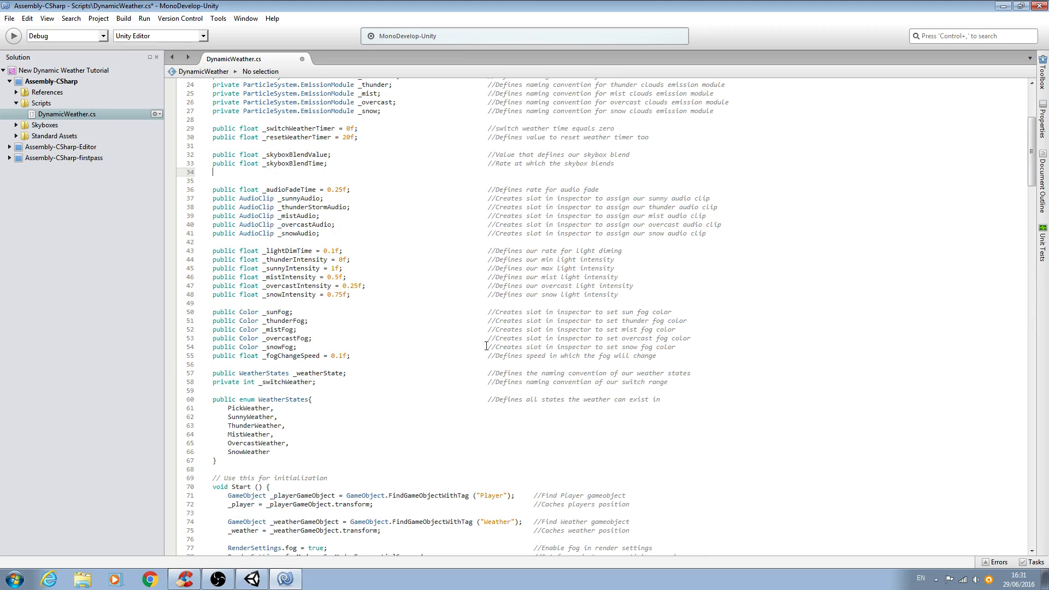
scroll(up, 3)
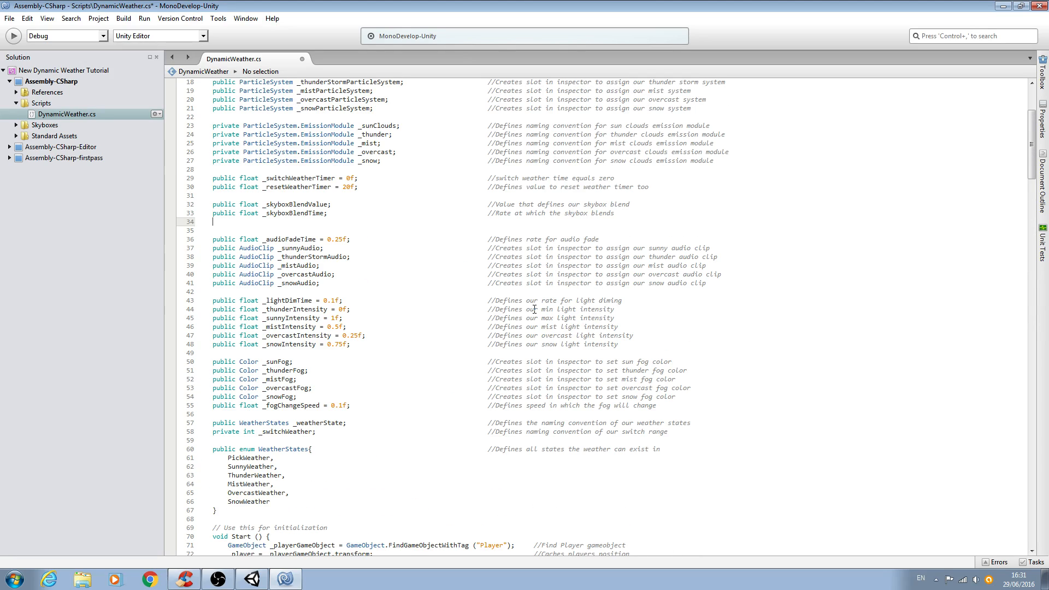
scroll(down, 3)
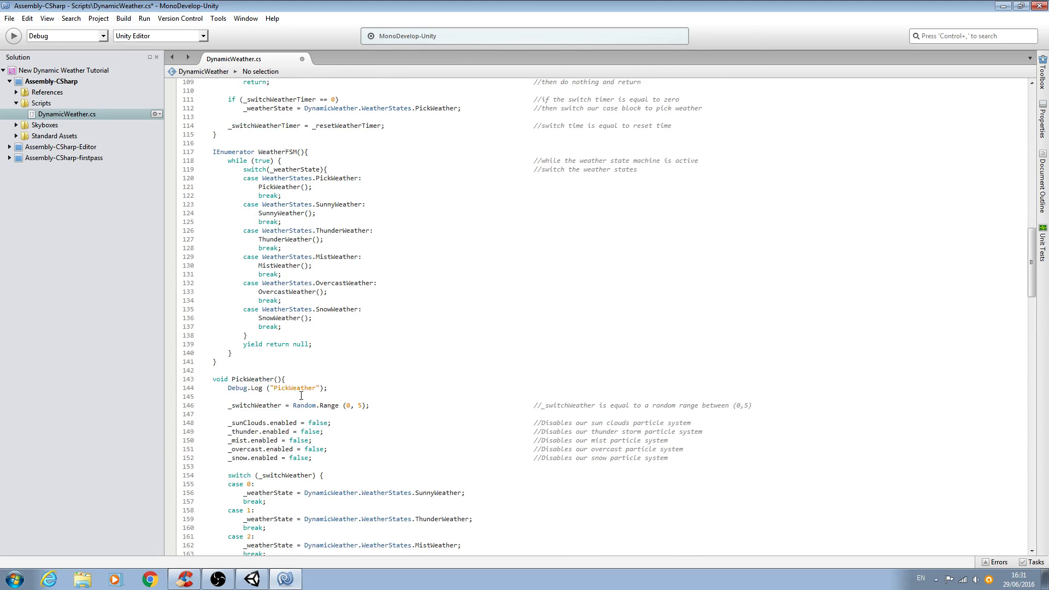
scroll(up, 3)
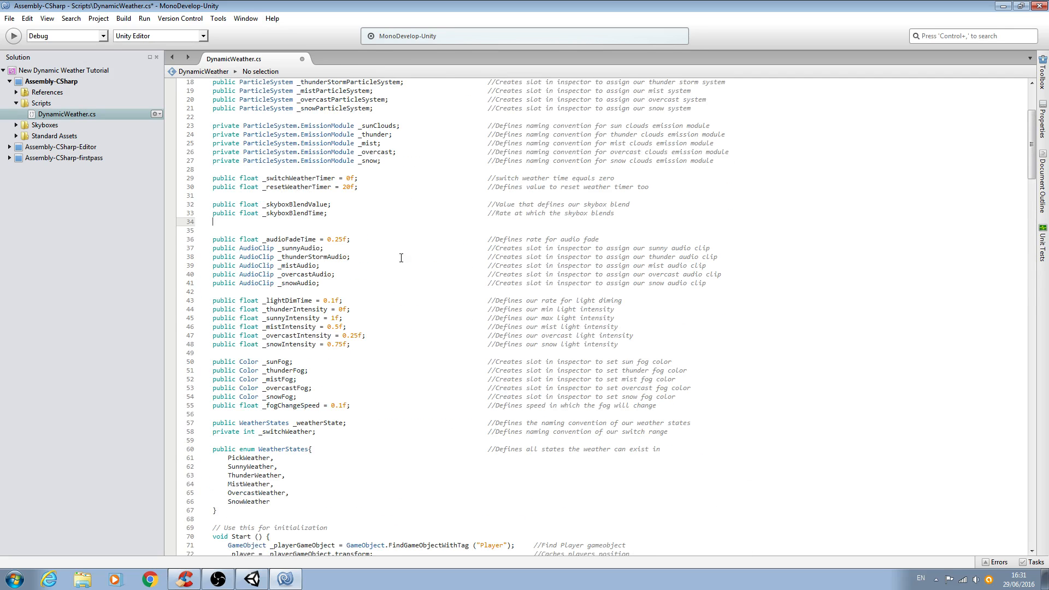
mouse_move(281, 257)
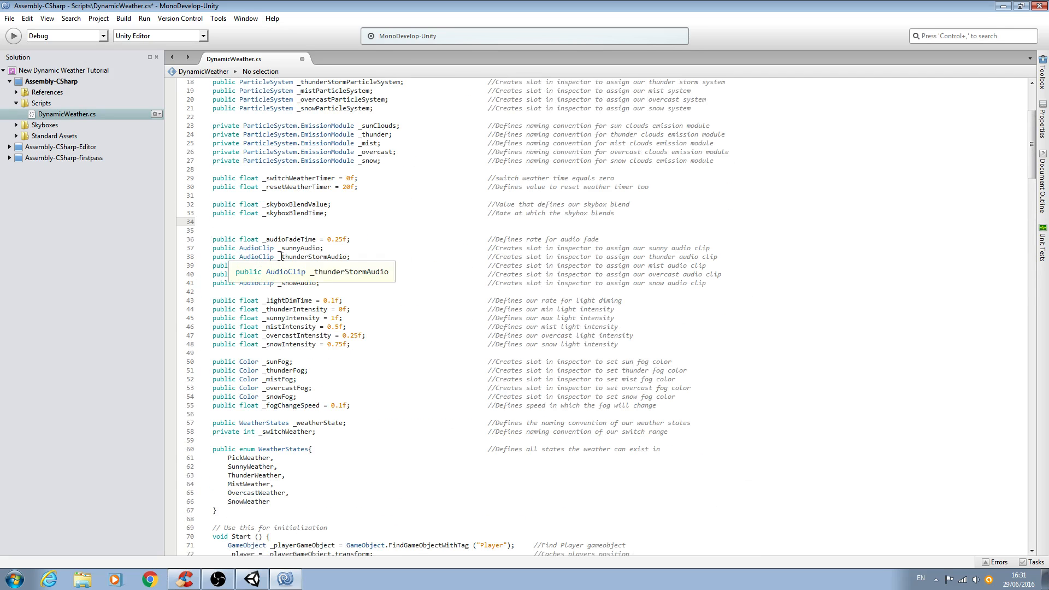
Add 'private bool _sunnyState; //Defines if the sunny state is active' and copy the line.
text(private bool)
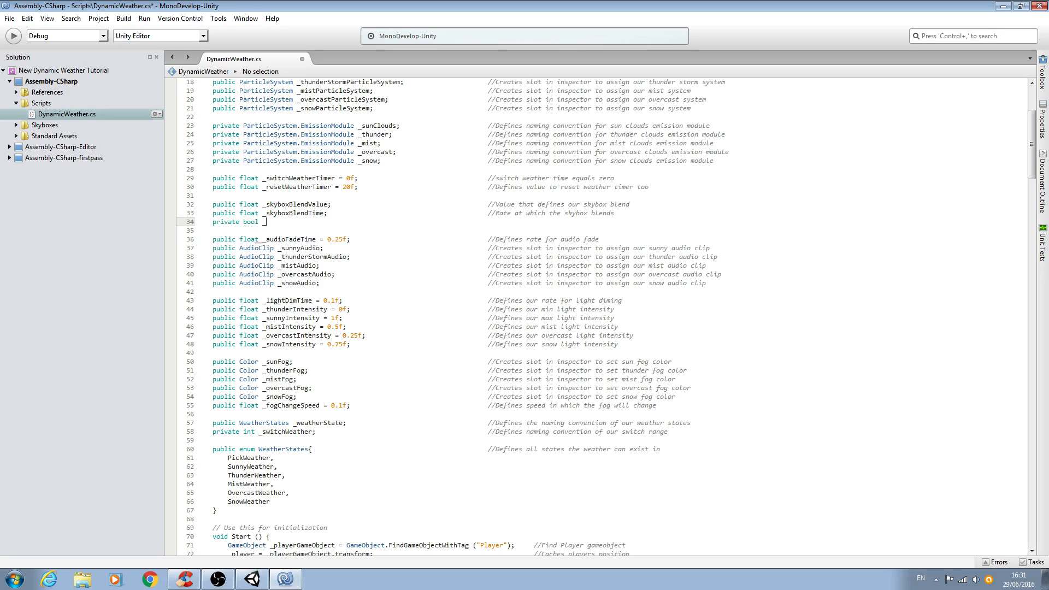
text(_sunny)
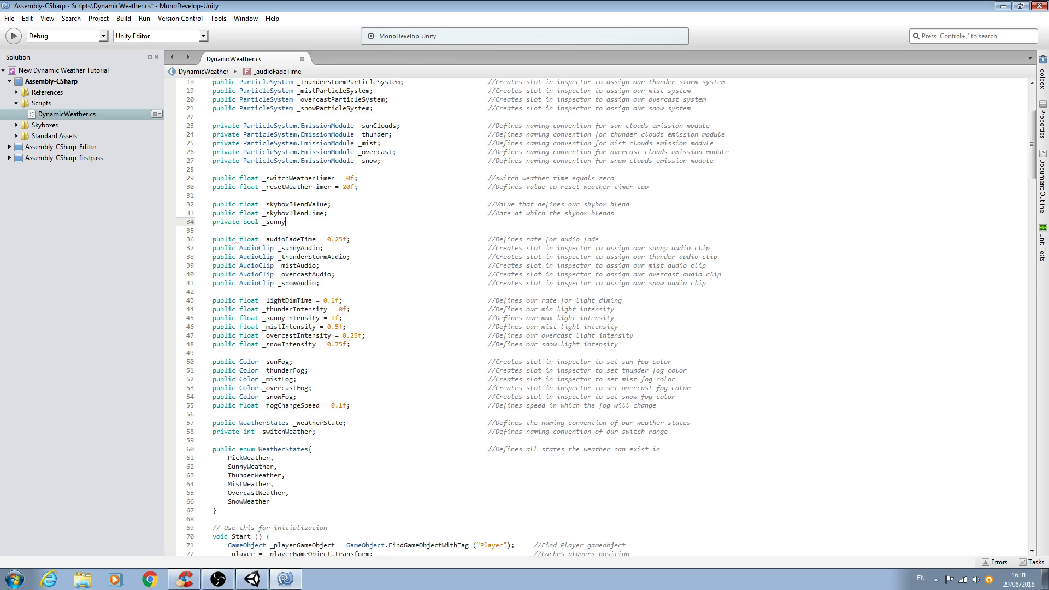
text(State;                                    //Defines)
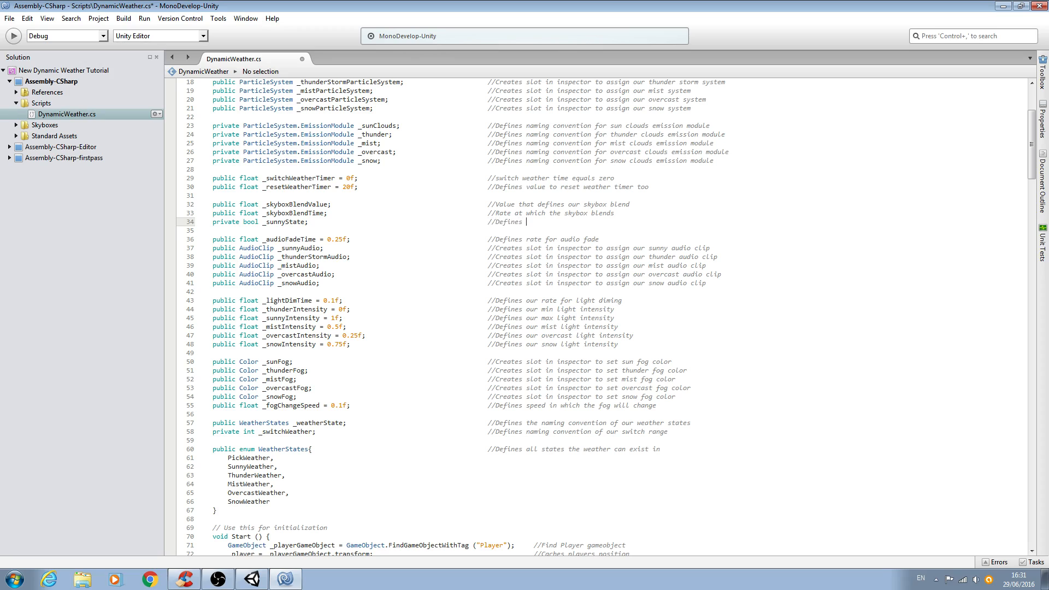
text(if the)
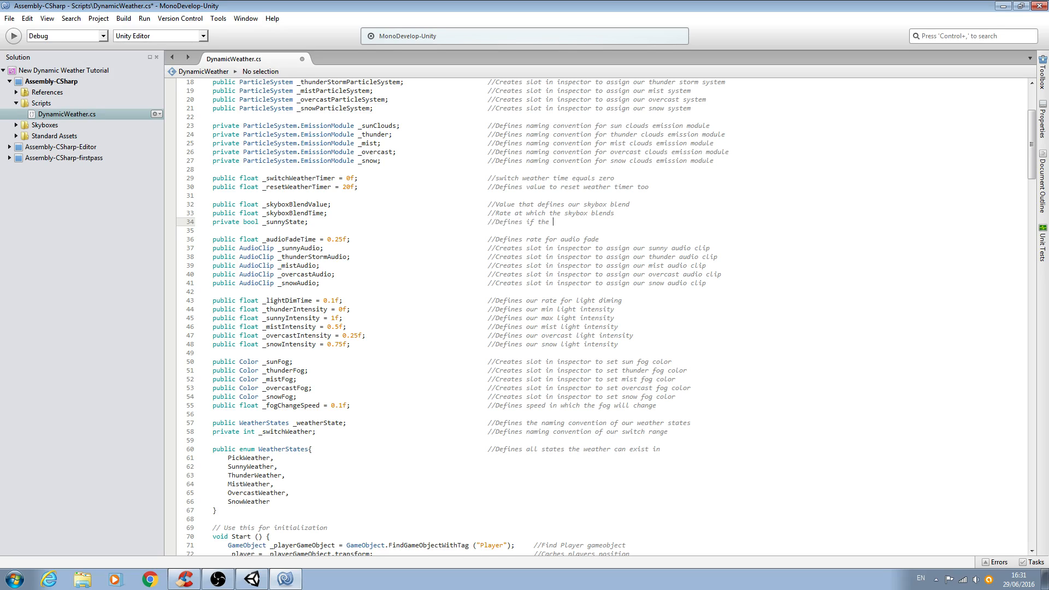
text(sunny state is ac)
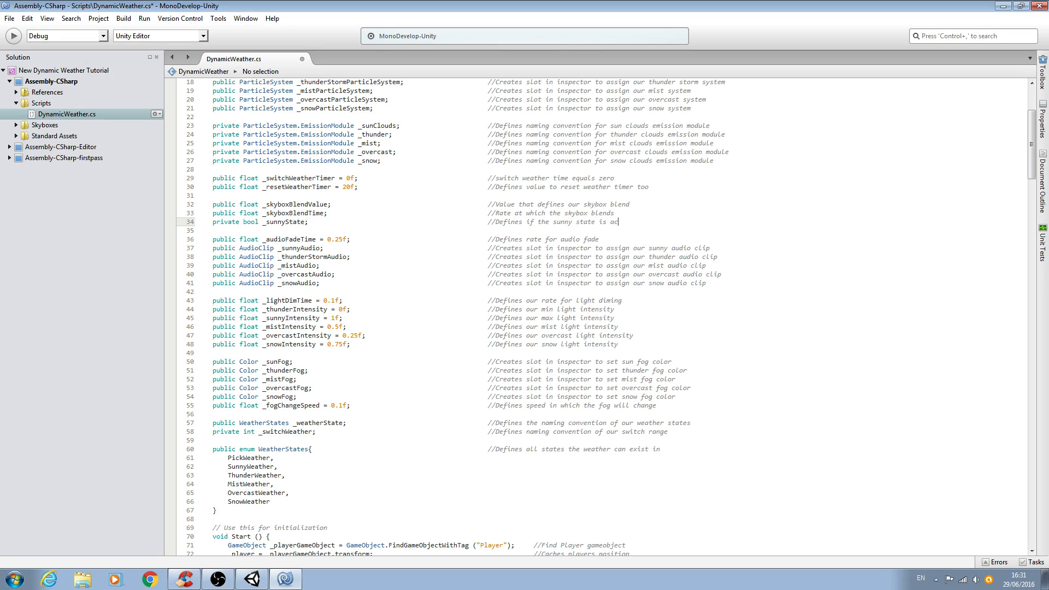
text(tive)
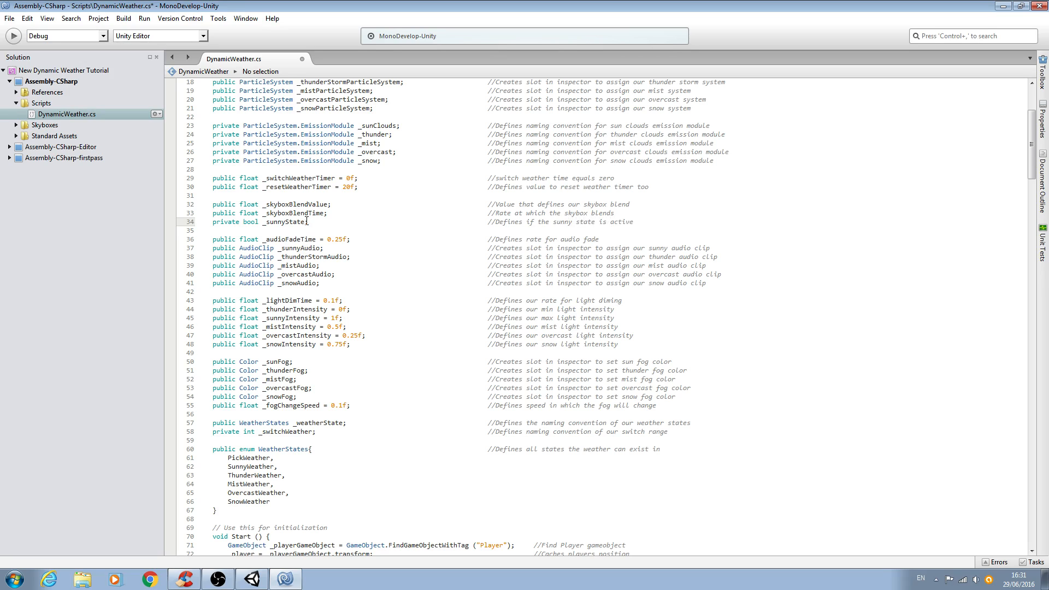
right_click(281, 222)
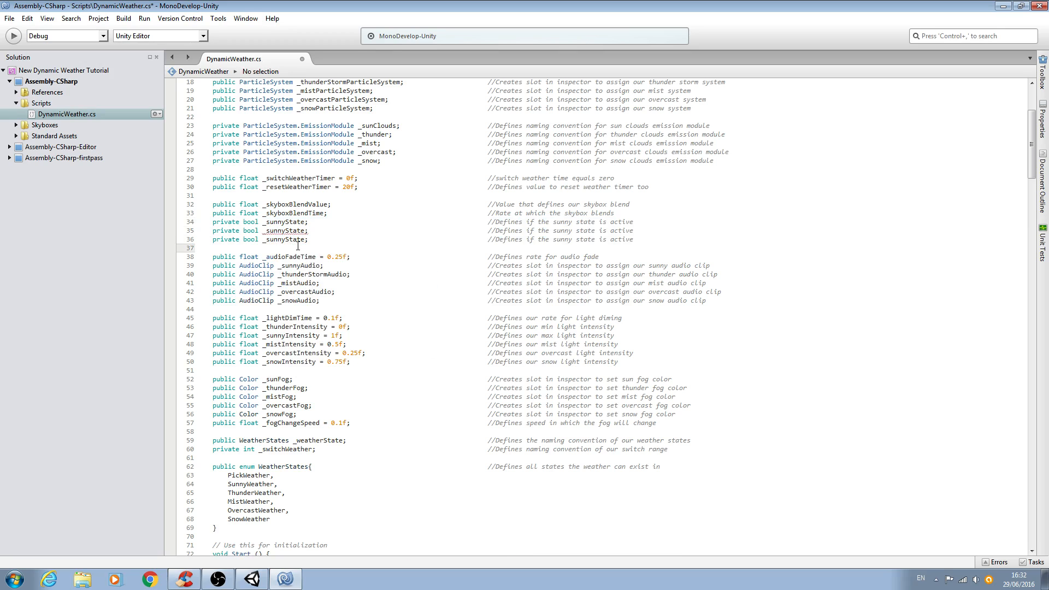
Paste copies of the state line and rename them to thunder, mist, overcast and snow.
right_click(298, 245)
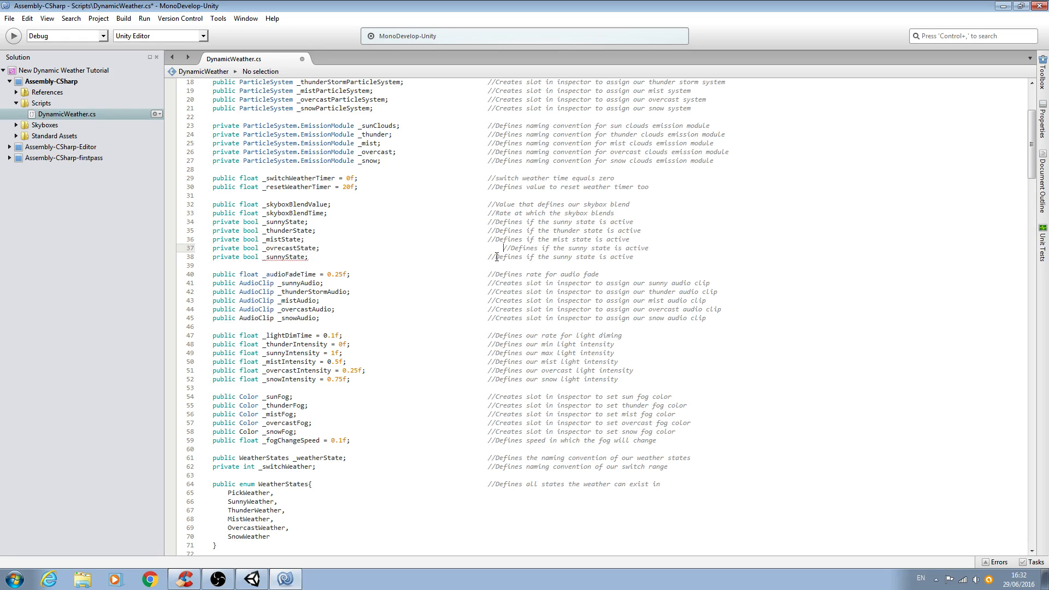
double_click(559, 248)
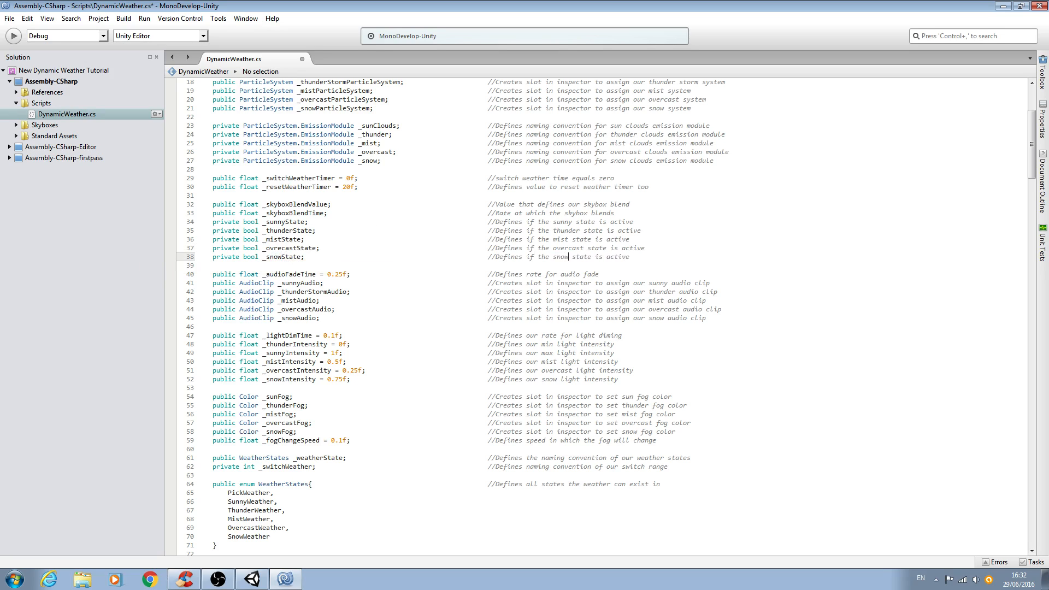
mouse_move(545, 256)
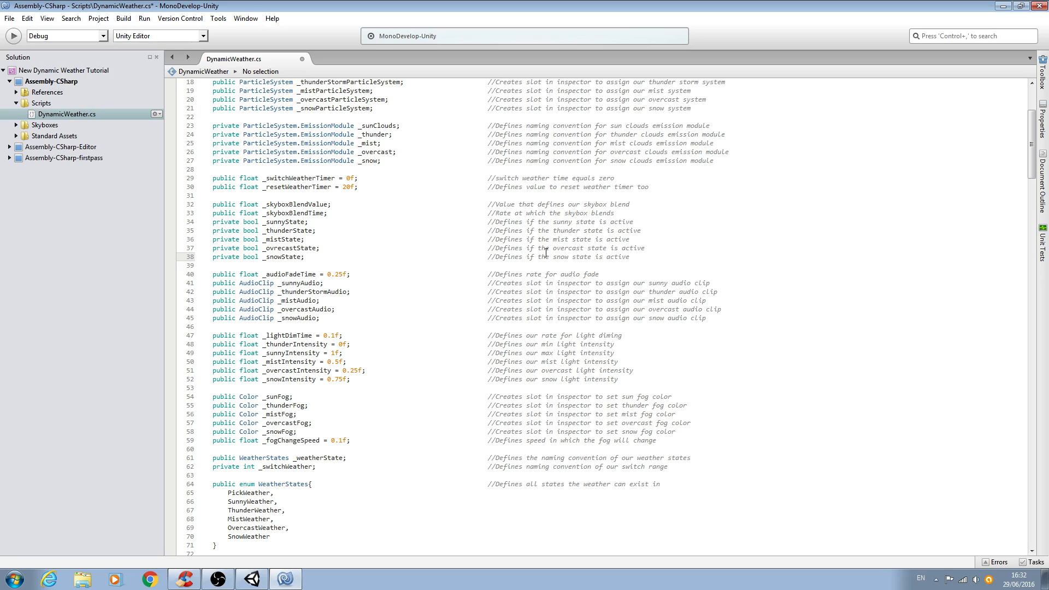
mouse_move(10, 22)
text(e)
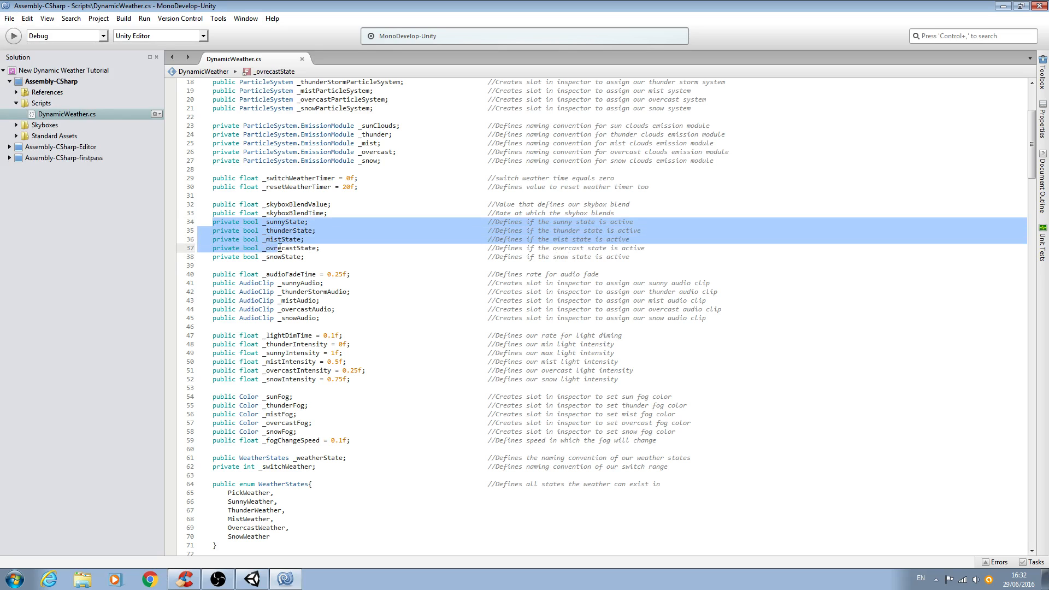
scroll(down, 3)
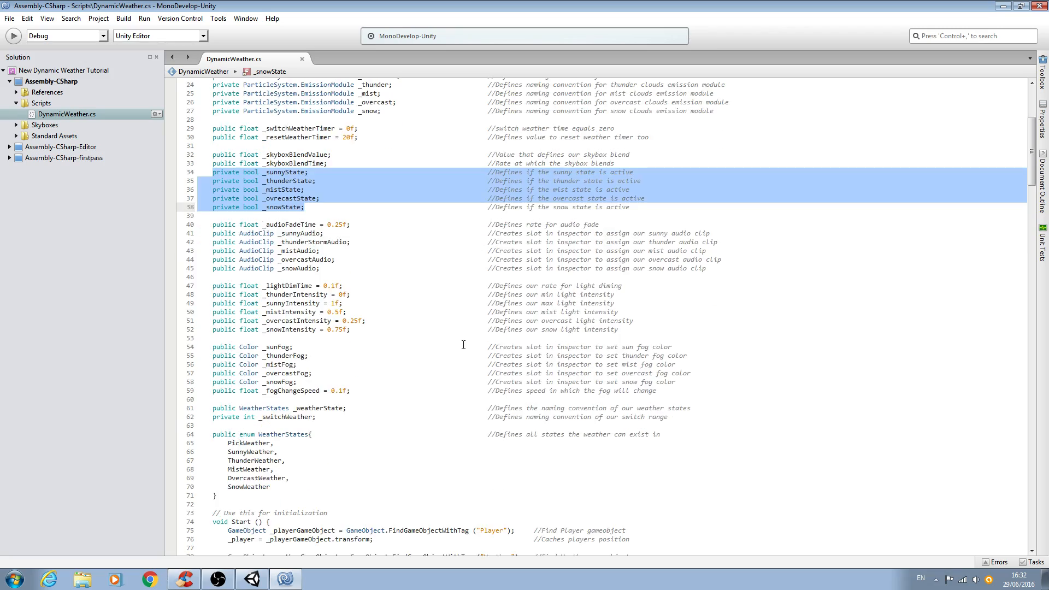
scroll(down, 3)
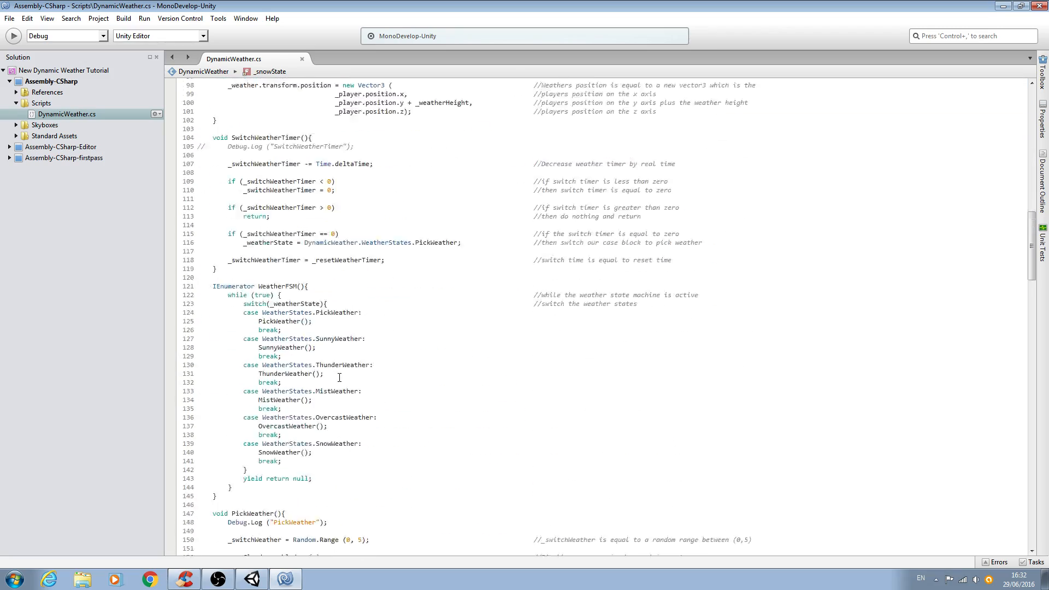
scroll(down, 3)
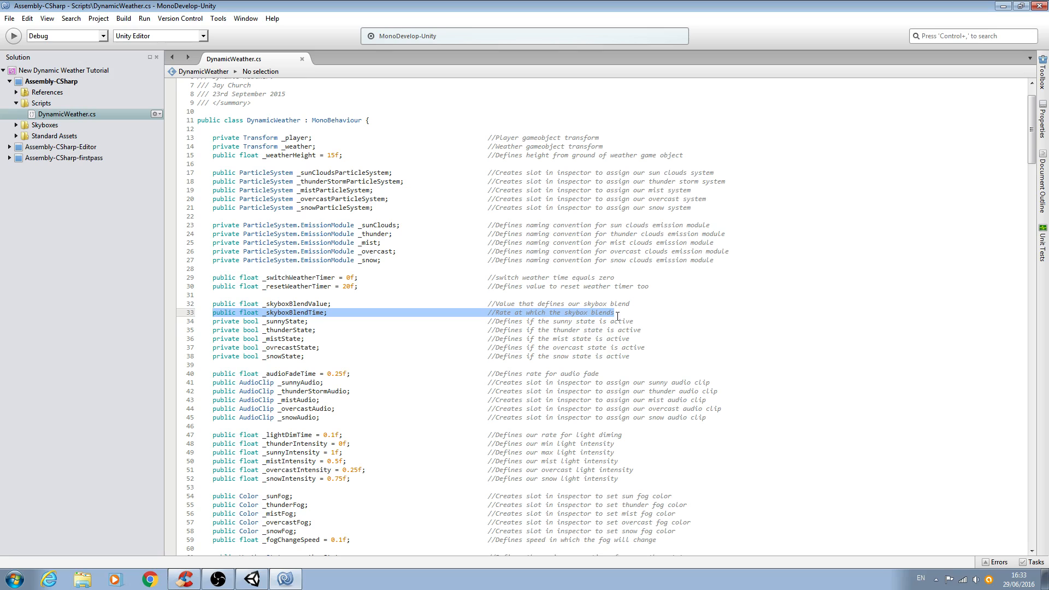
mouse_move(441, 380)
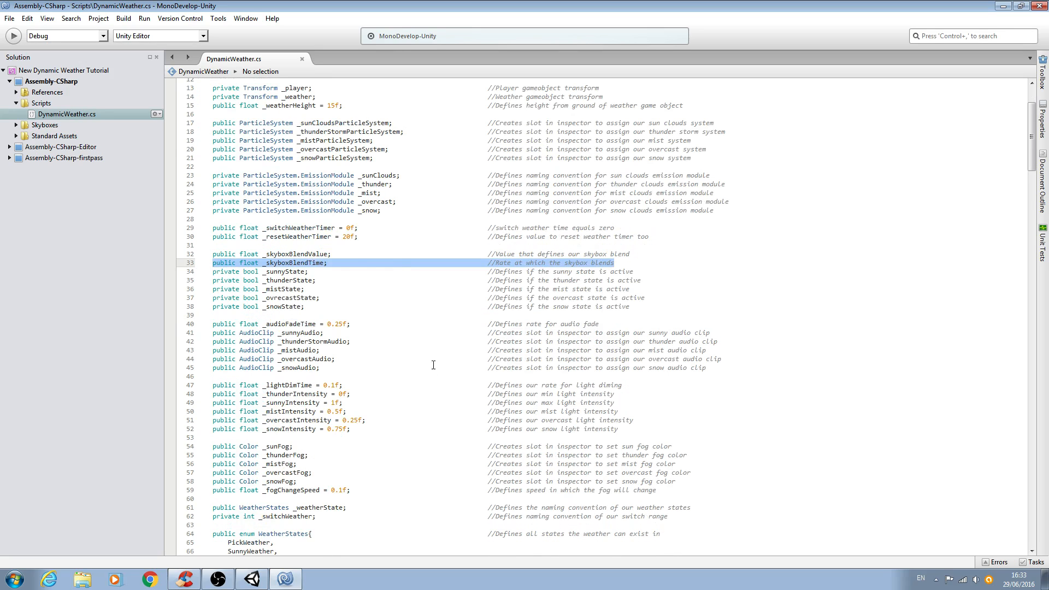
Set _skyboxBlendTime's initial value to 0.25f and select the number to verify it.
click(333, 262)
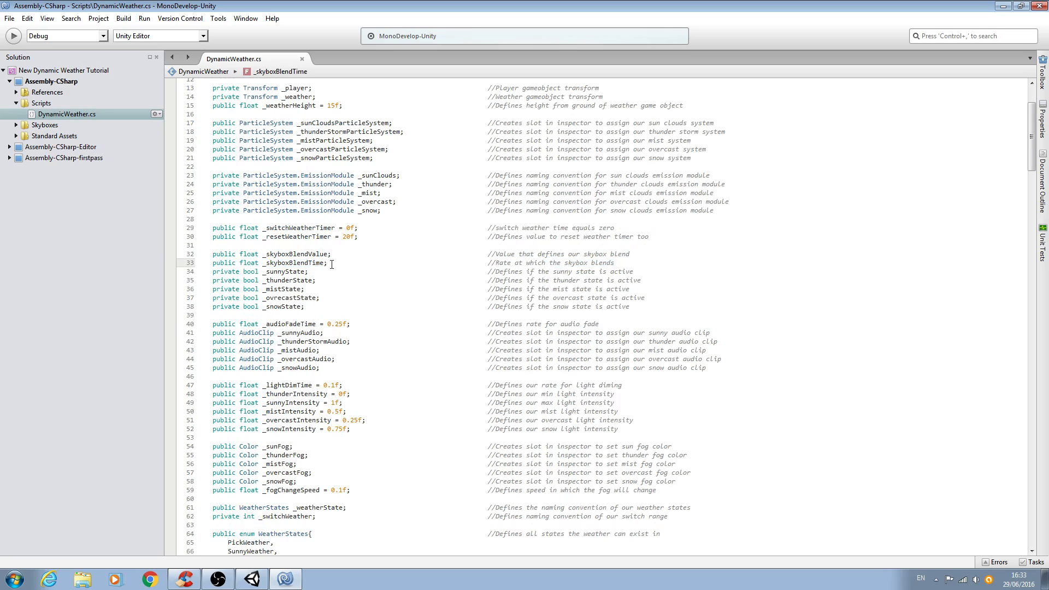
mouse_move(352, 265)
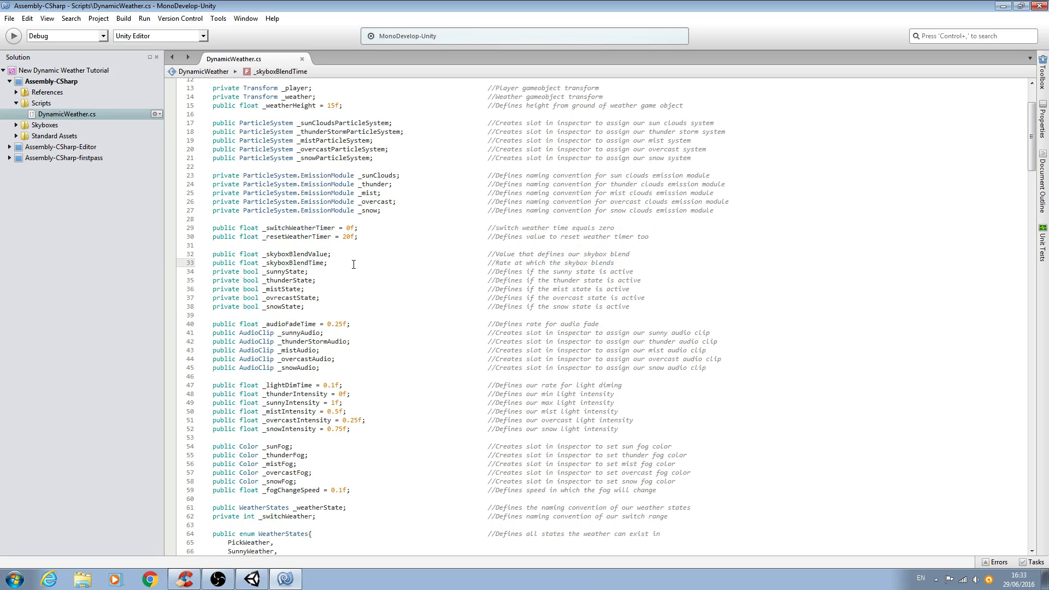
text(= 0.25f)
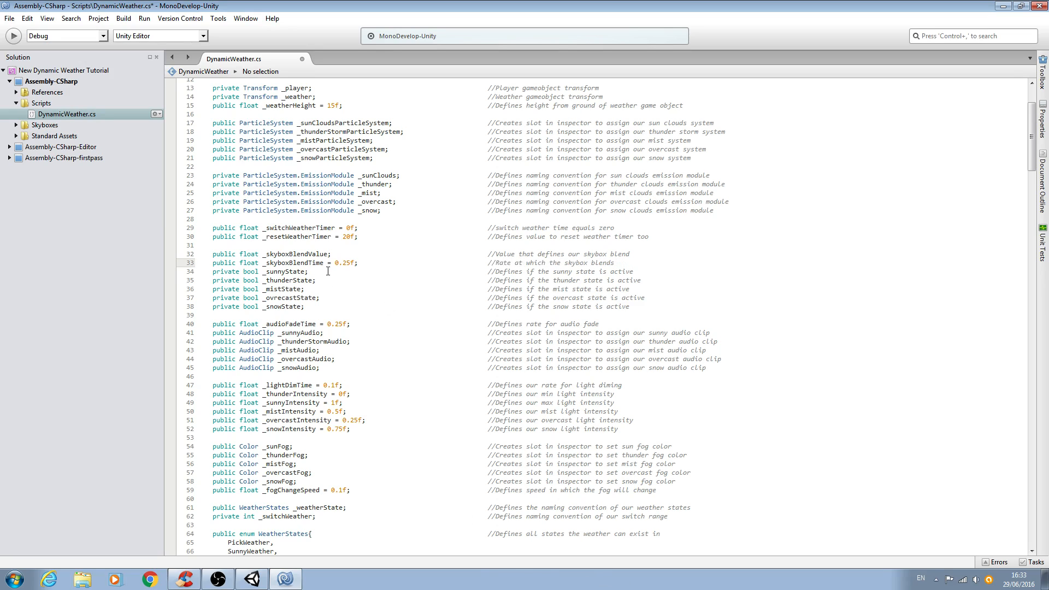
double_click(342, 262)
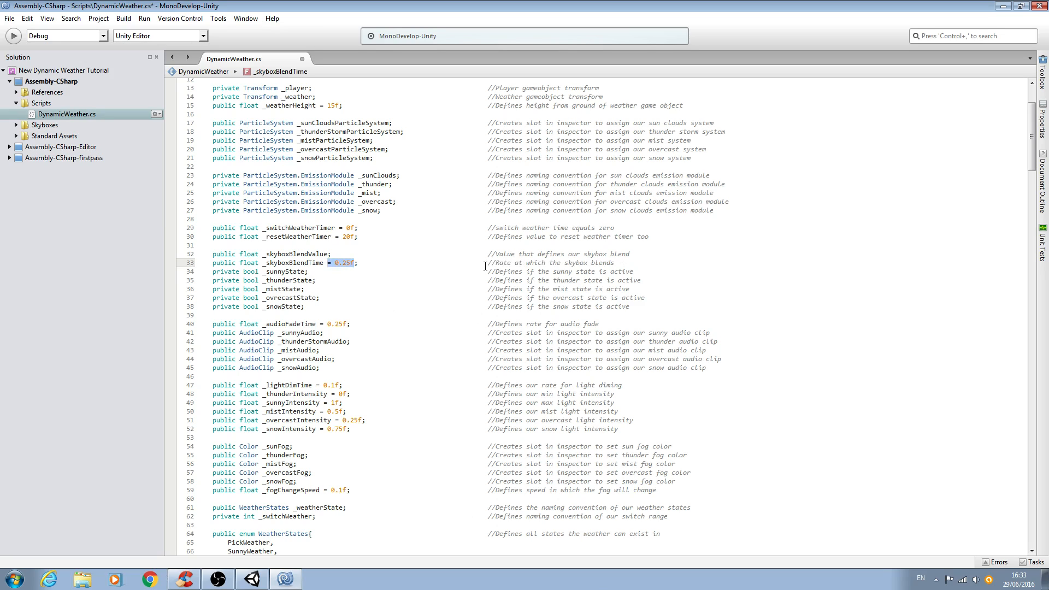
mouse_move(536, 352)
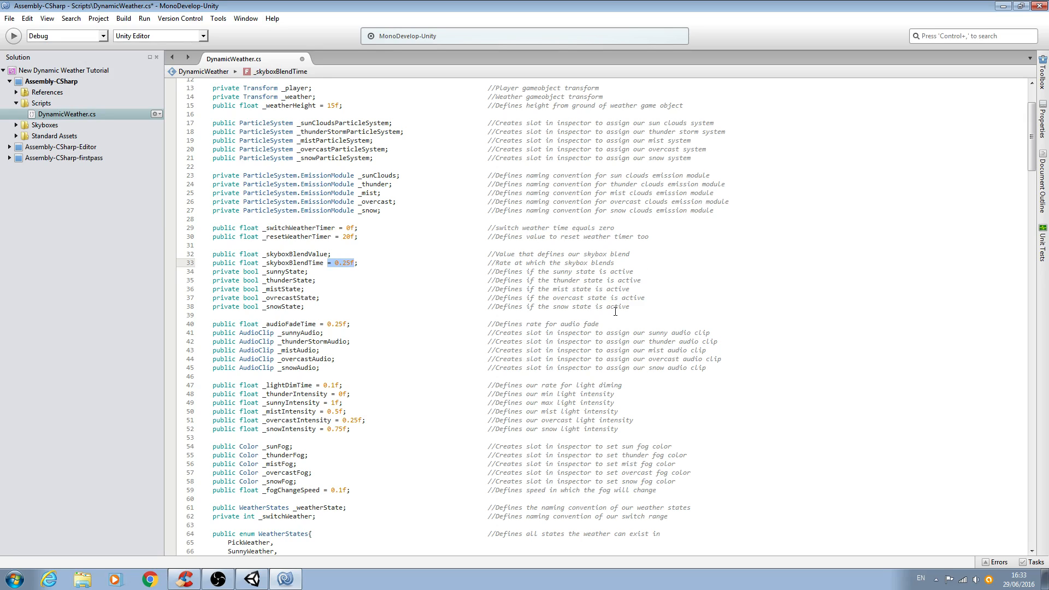
mouse_move(390, 263)
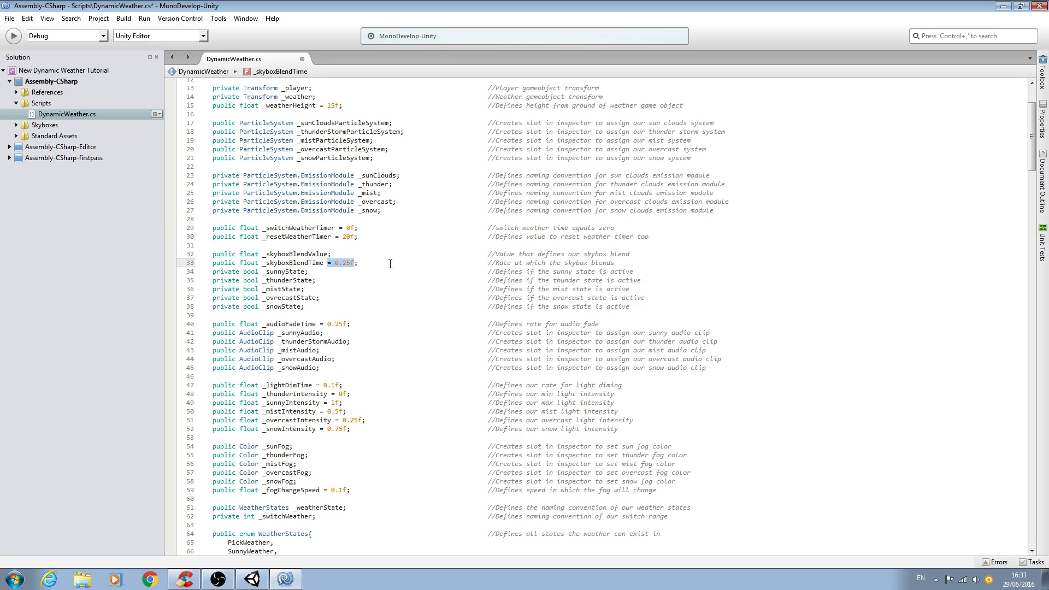
mouse_move(625, 156)
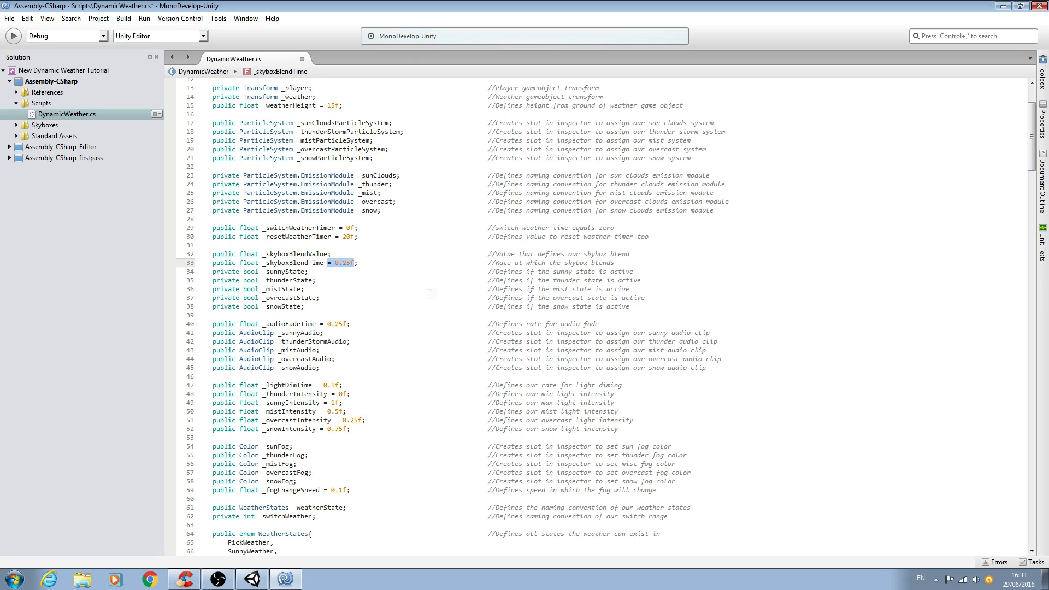
mouse_move(452, 315)
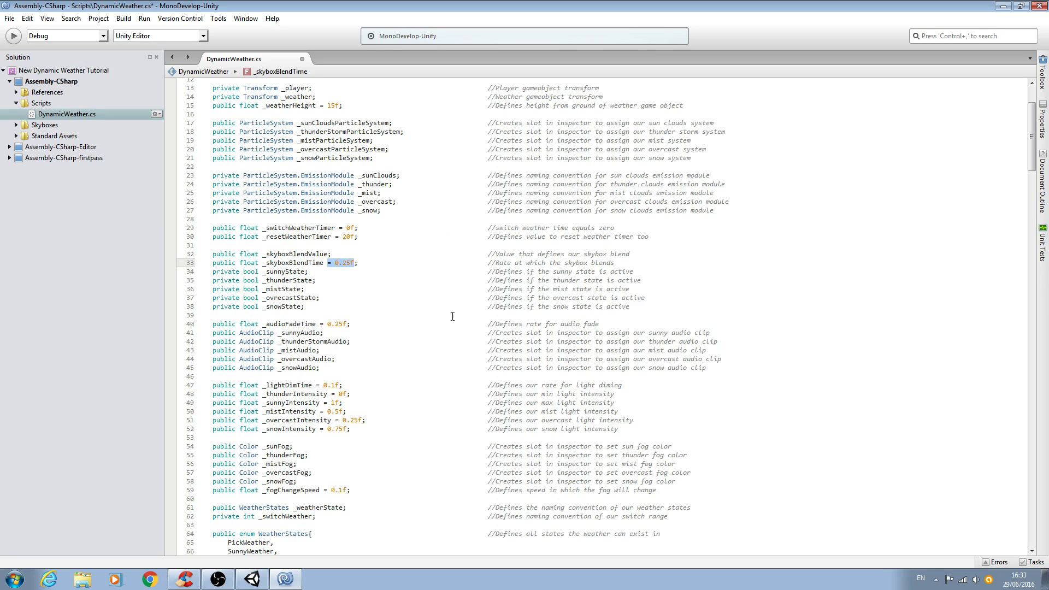
mouse_move(381, 318)
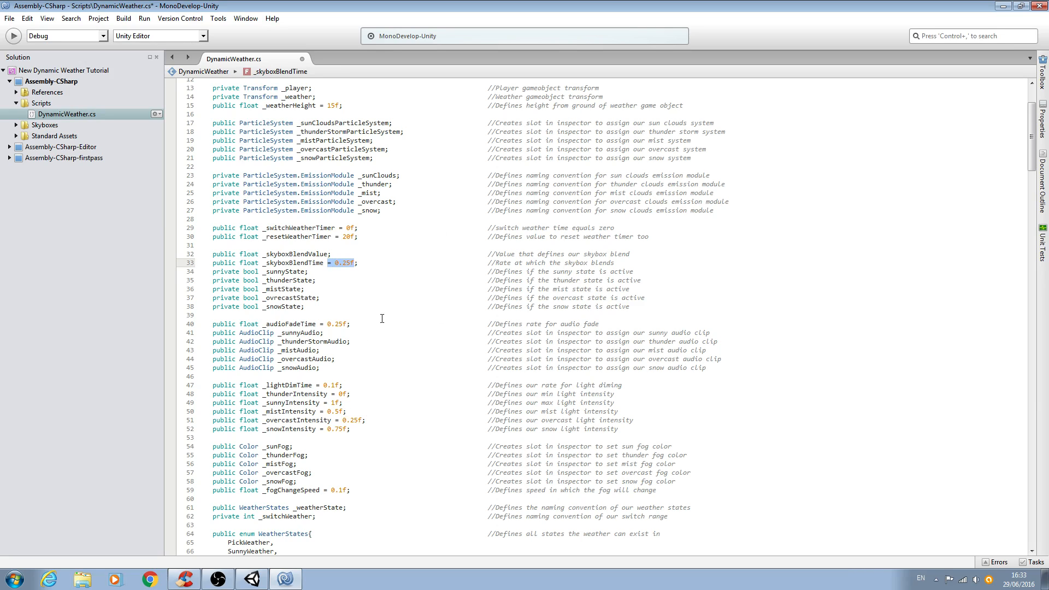
click(335, 263)
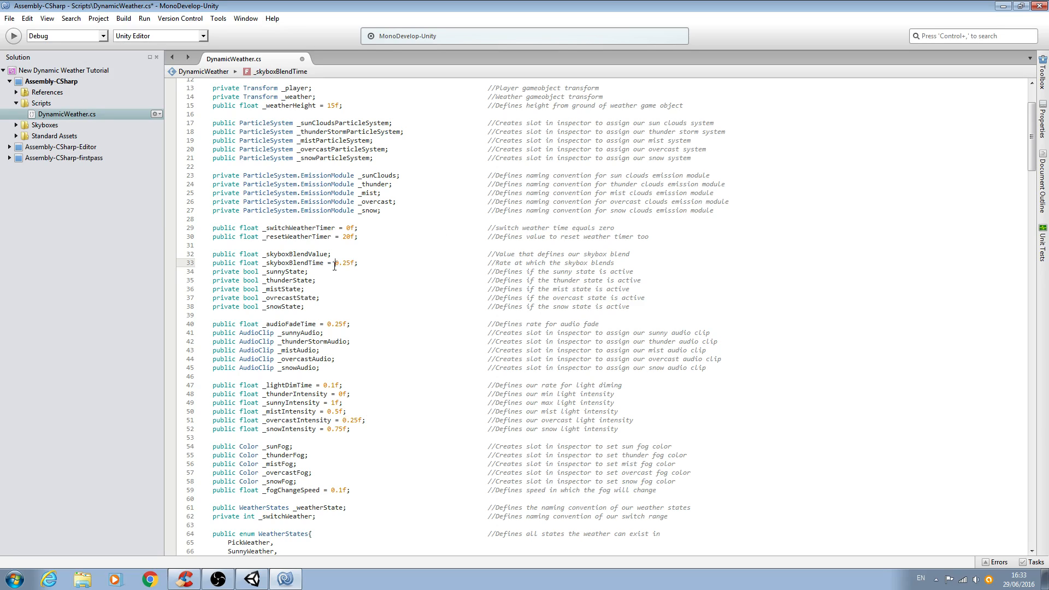
double_click(340, 263)
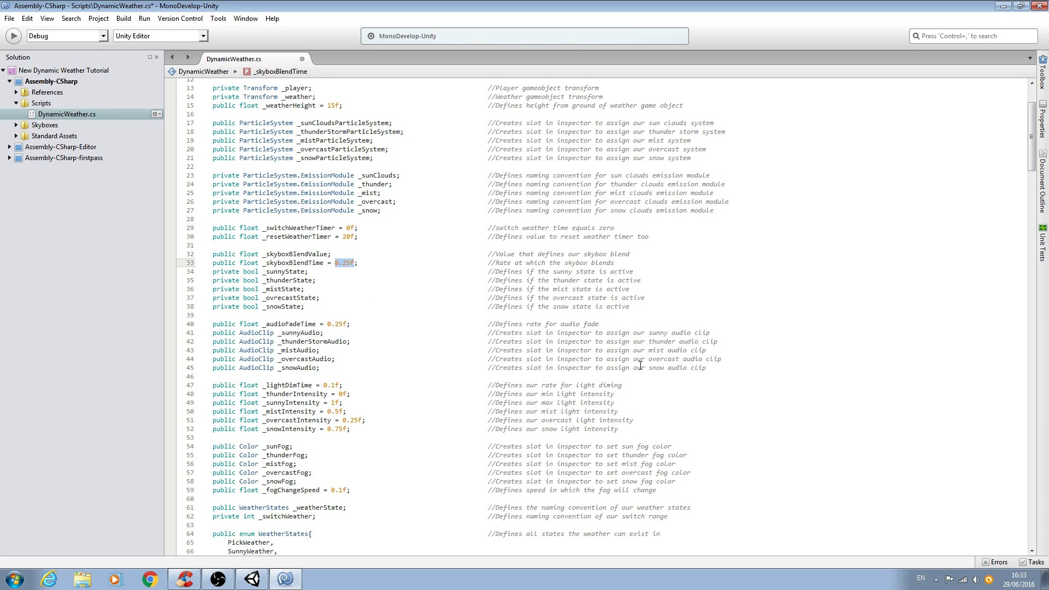
scroll(down, 3)
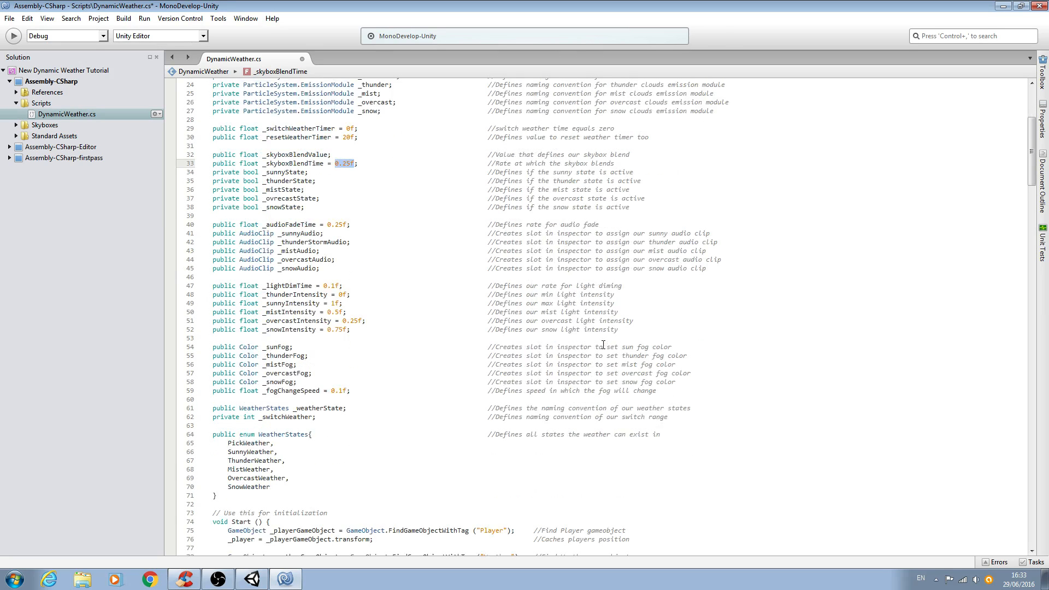
scroll(down, 3)
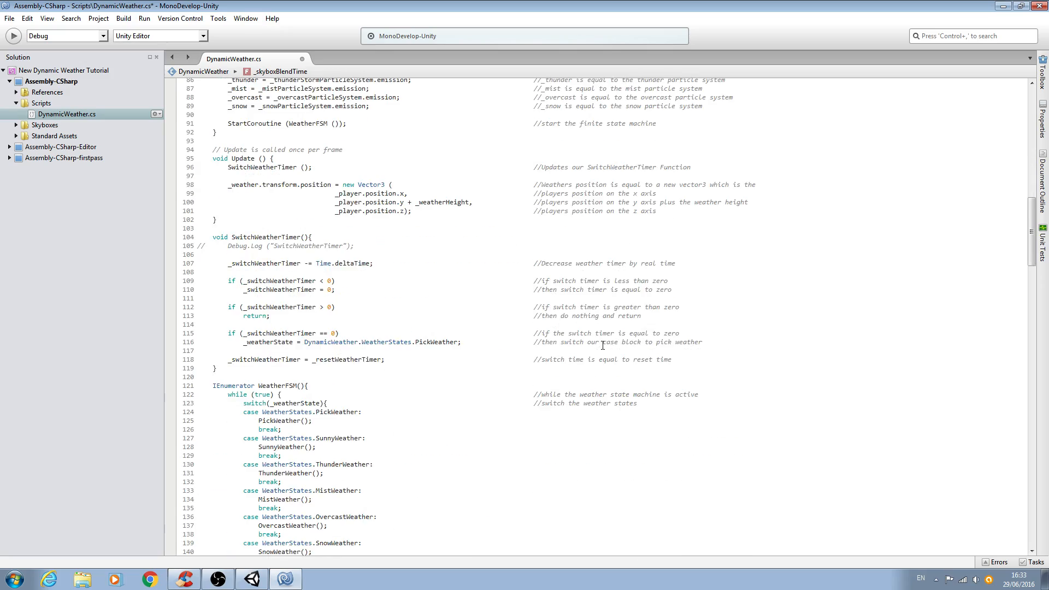
scroll(down, 3)
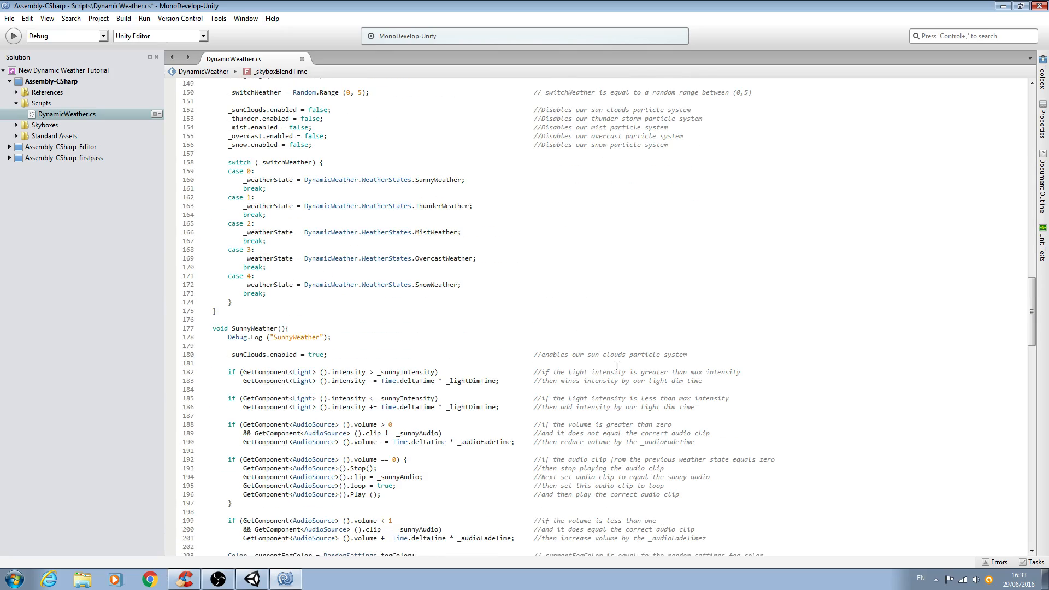
scroll(down, 3)
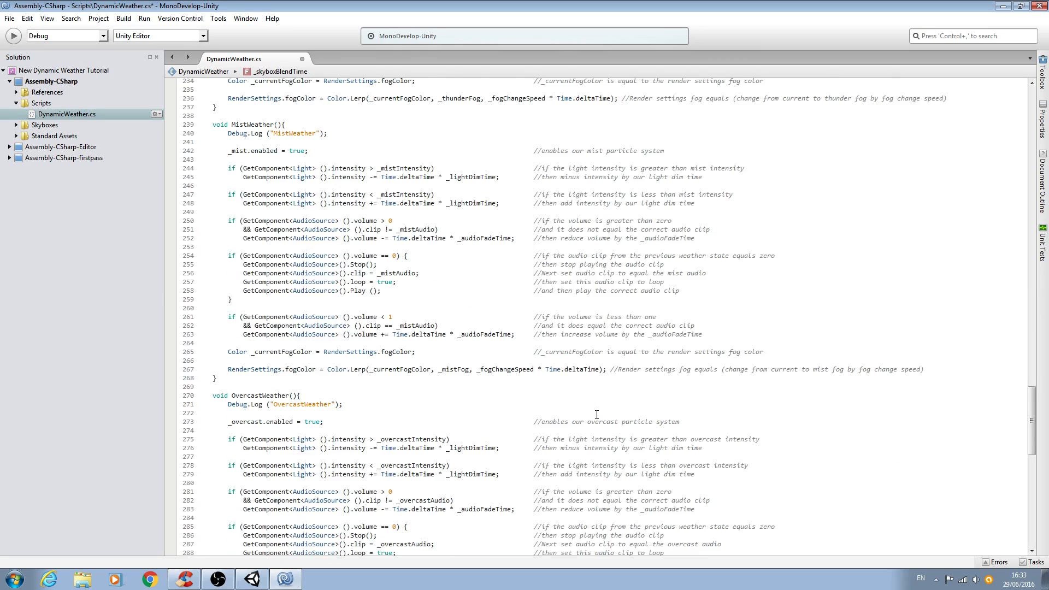
scroll(down, 3)
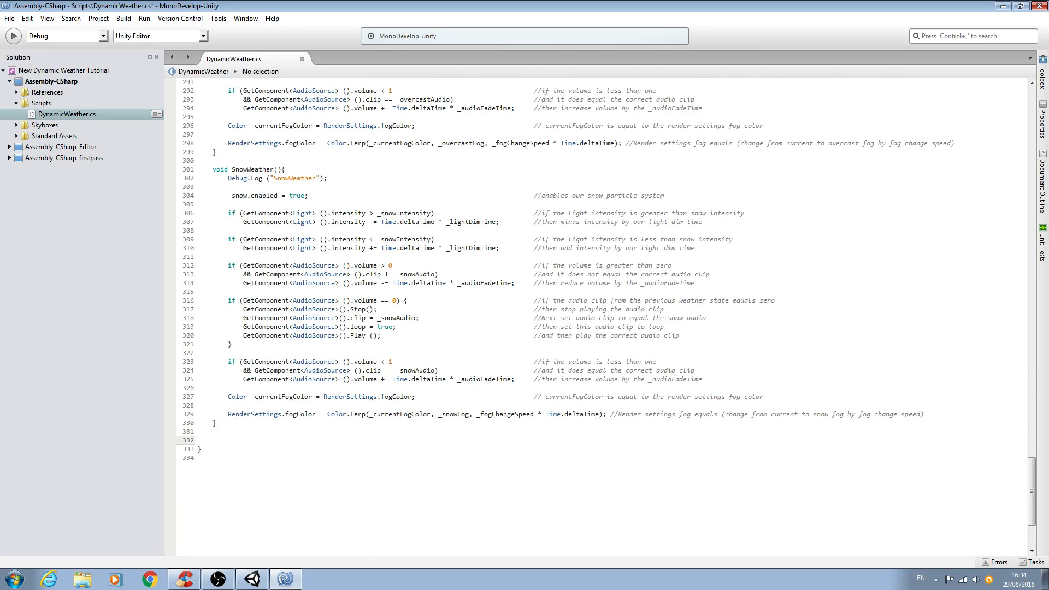
Write an empty void SkyboxBlendManager() method after the SnowWeather function.
click(212, 169)
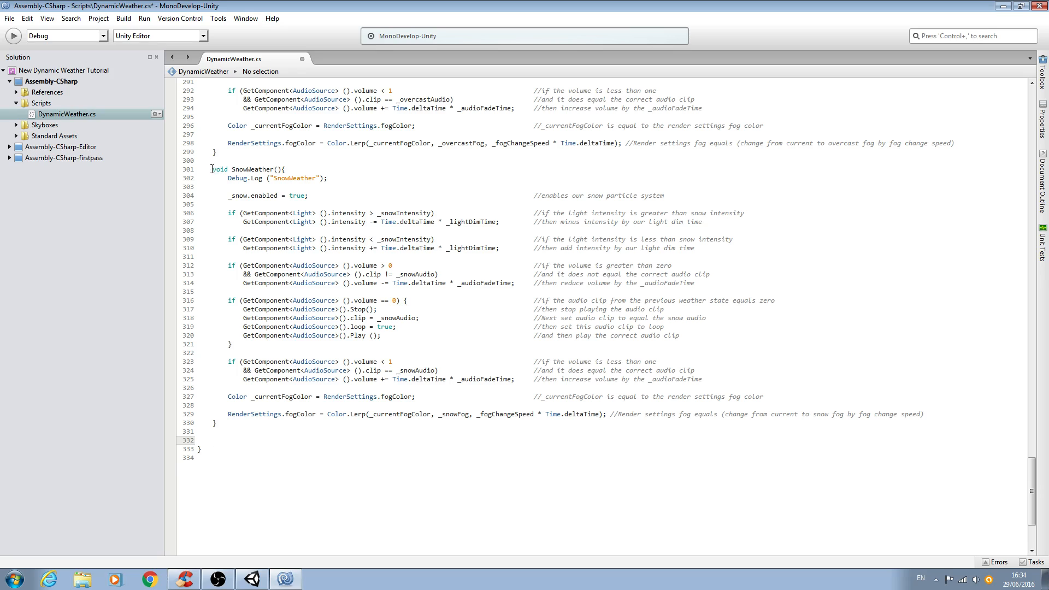
click(215, 441)
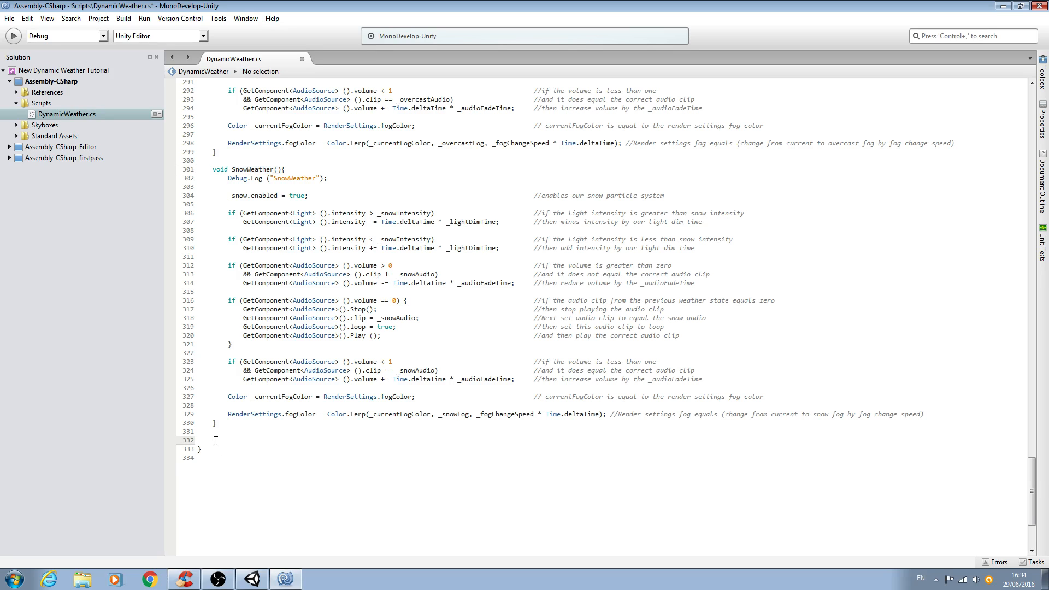
mouse_move(312, 491)
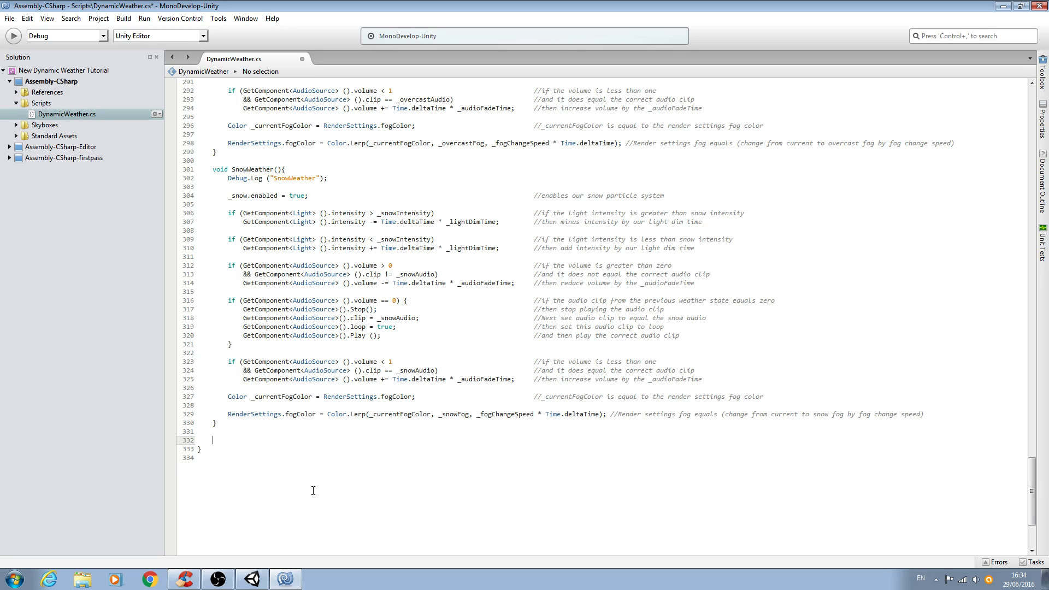
text(void)
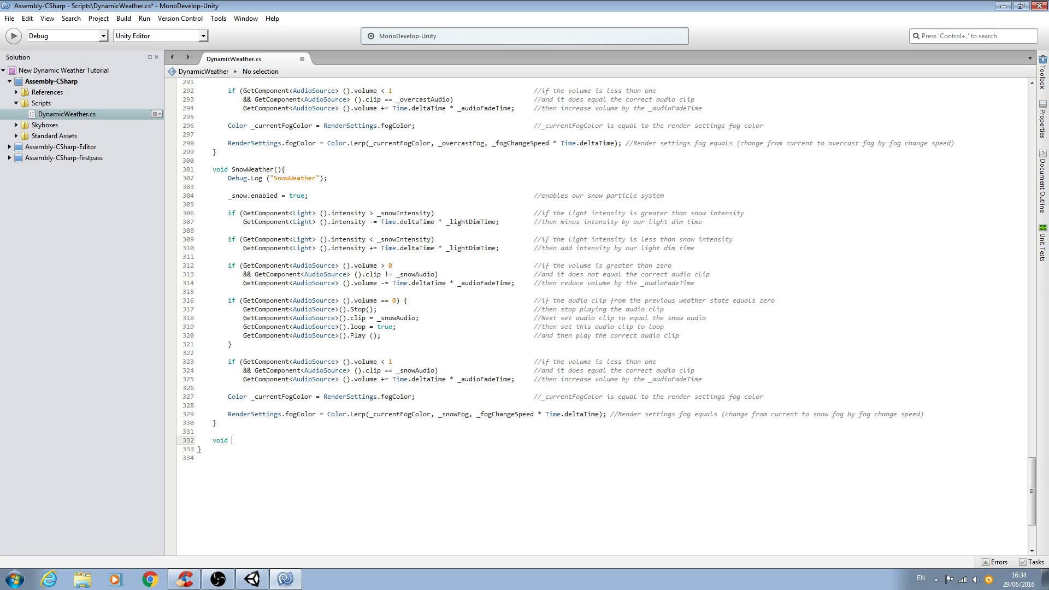
text(Skybo)
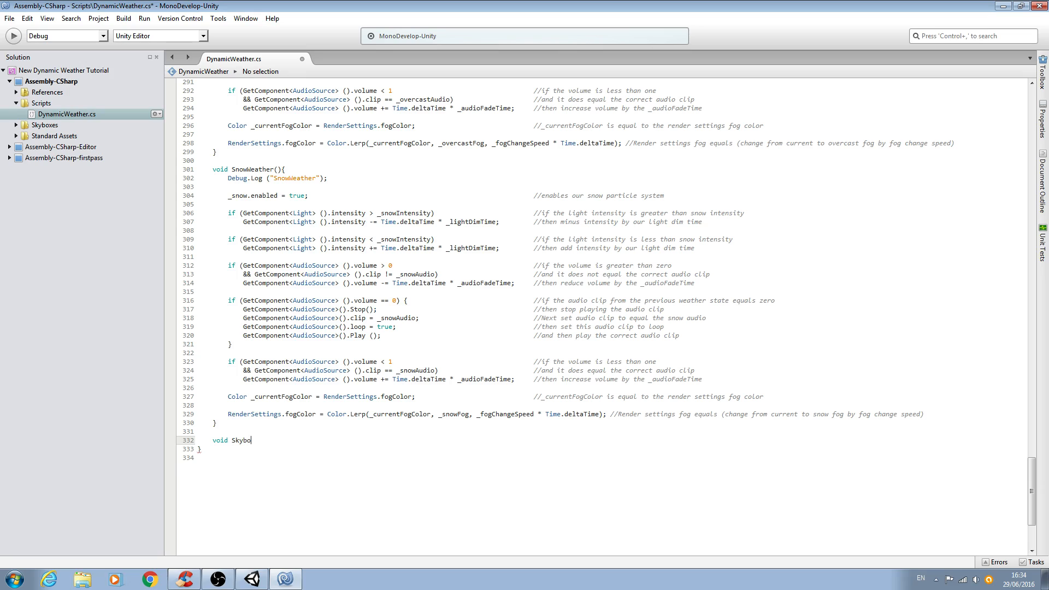
text(xBlend)
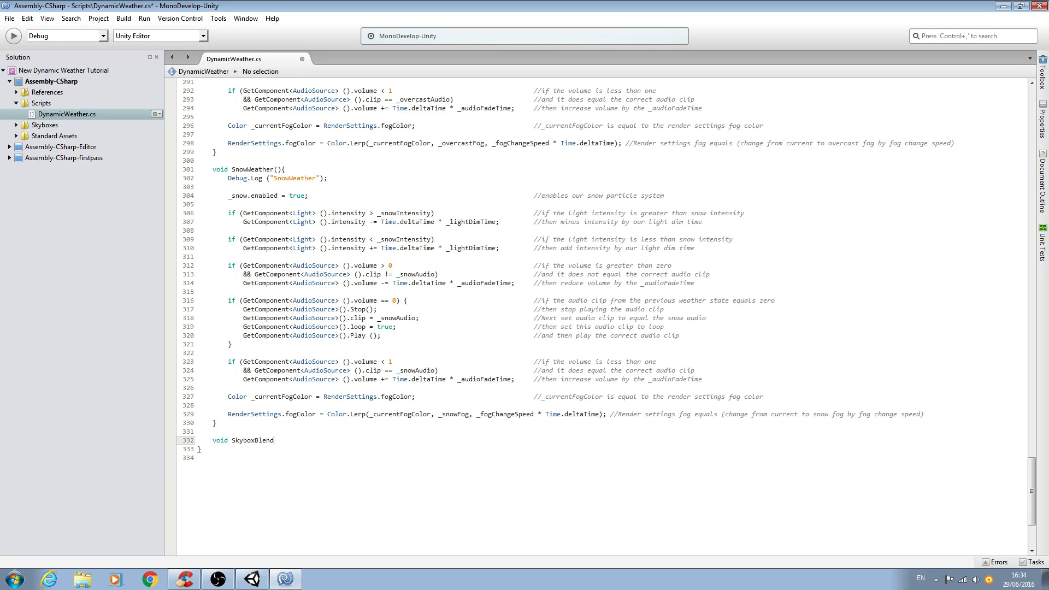
text(MaNAGER)
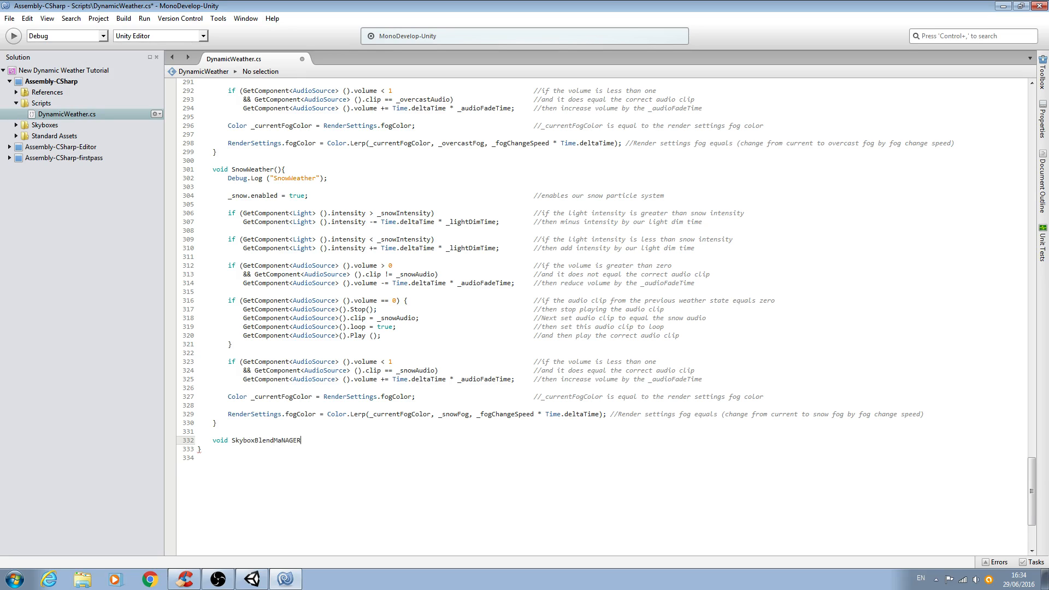
key(BackSpace)
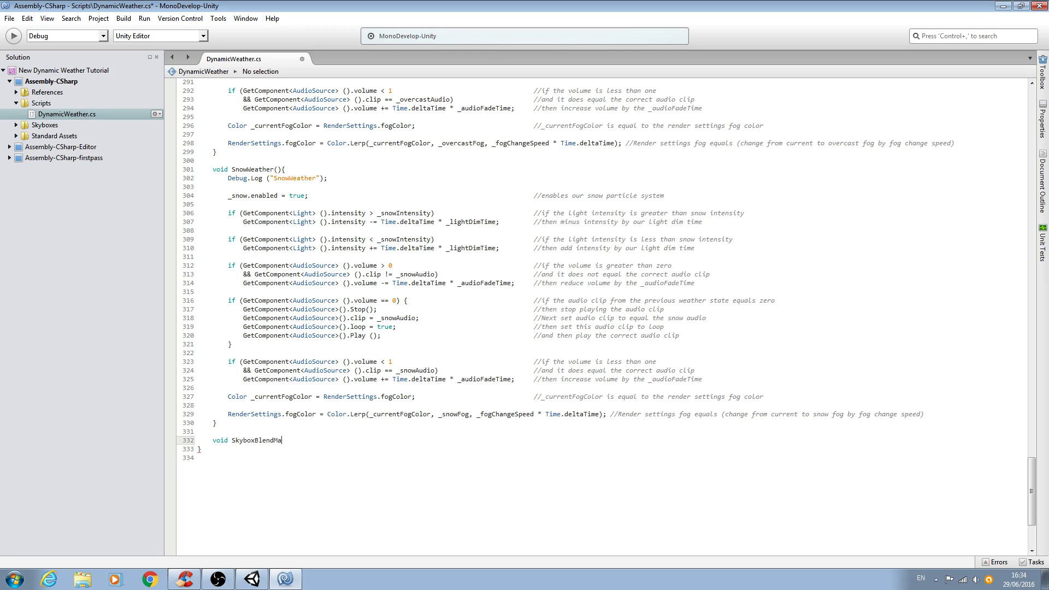
text(nager(){)
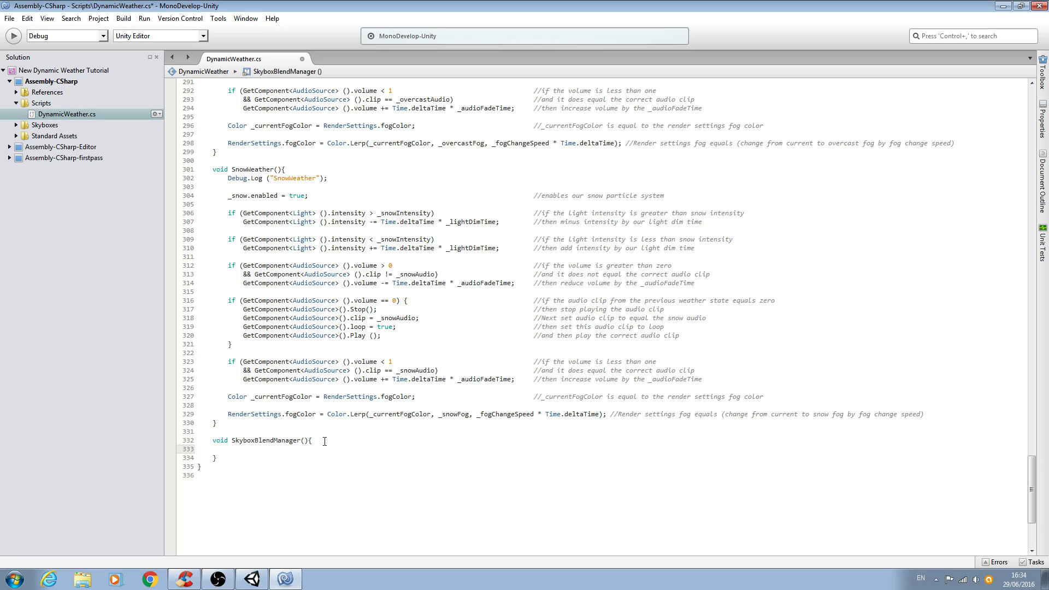
Insert Debug.Log("SkyboxBlendManager"); inside SkyboxBlendManager by pasting the copied function name.
text(Debug)
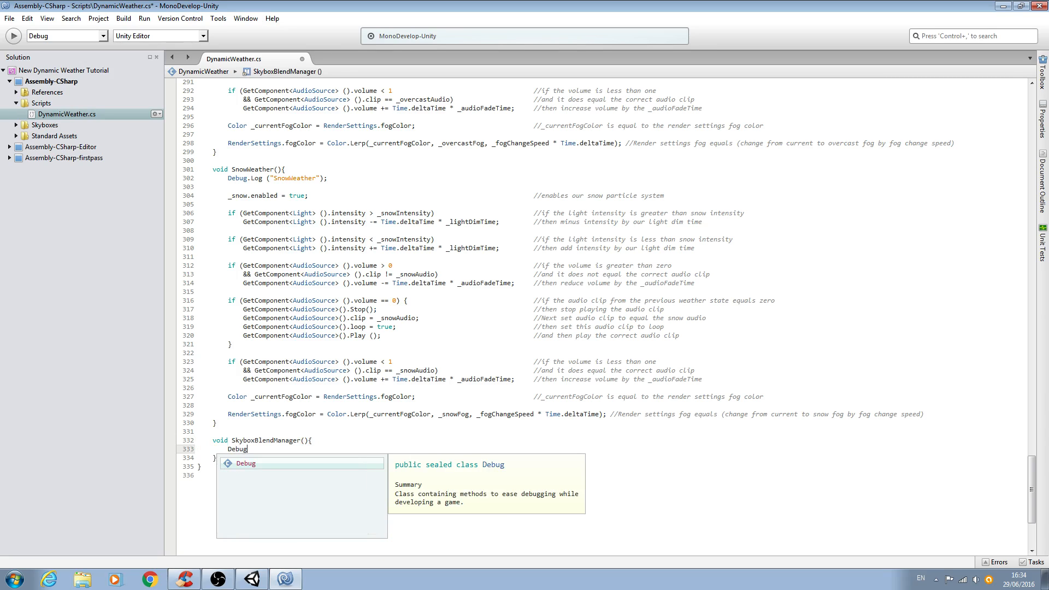
text(.l)
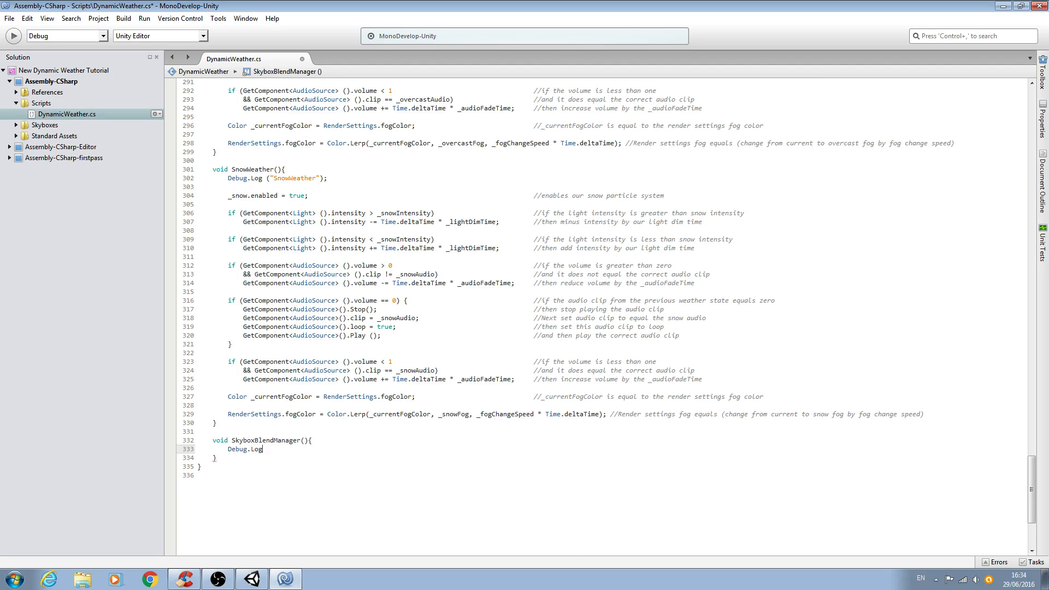
text(();)
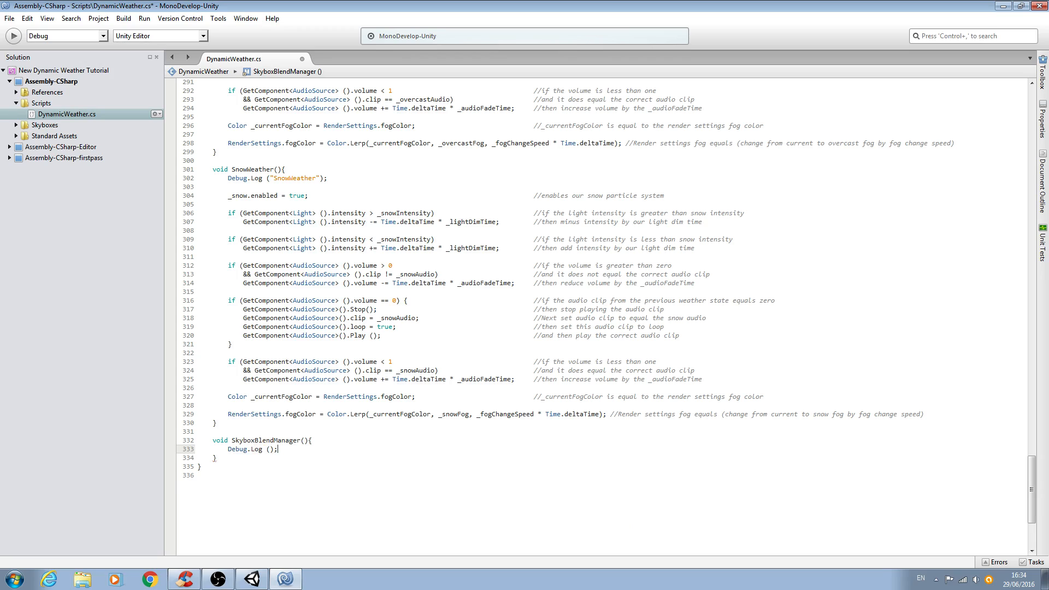
text("")
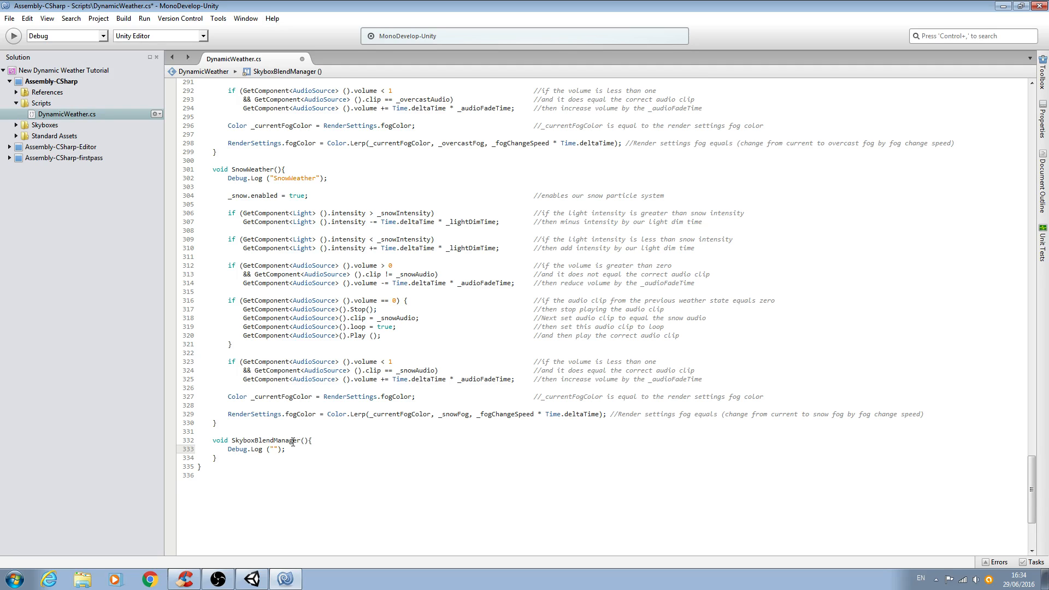
double_click(266, 440)
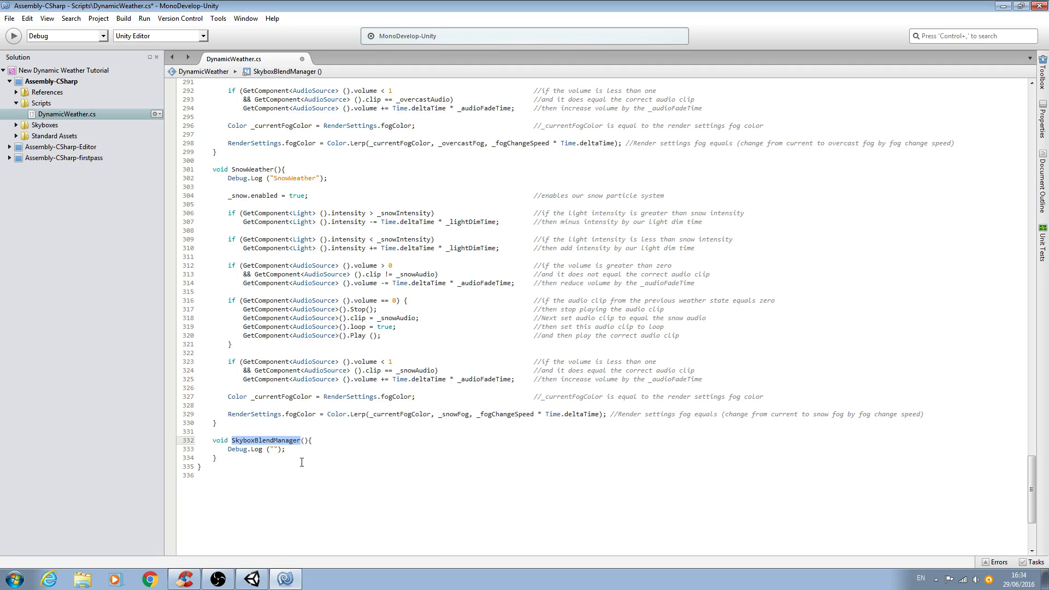
right_click(301, 462)
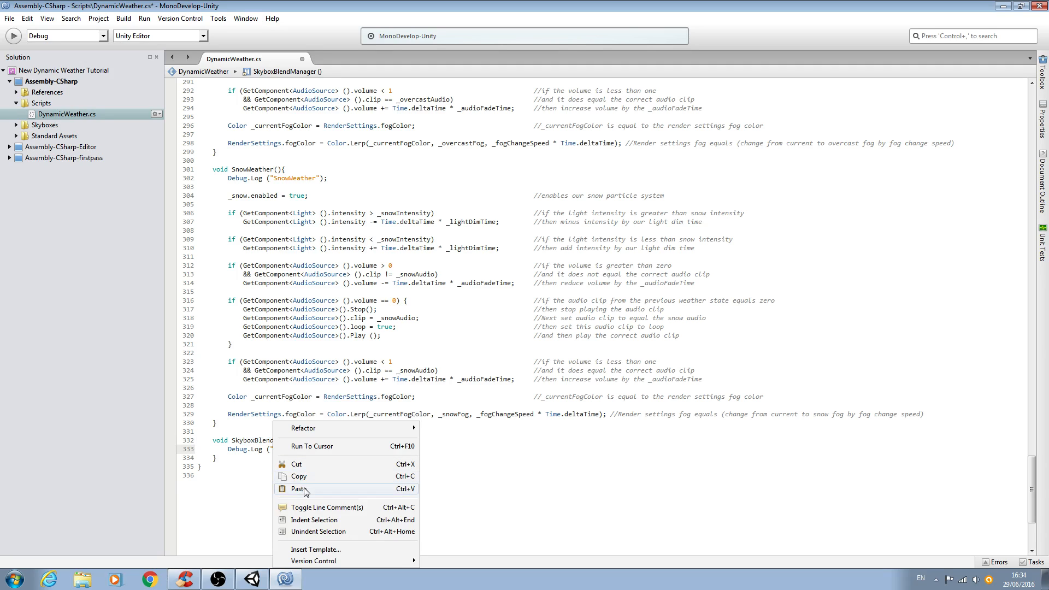
click(299, 489)
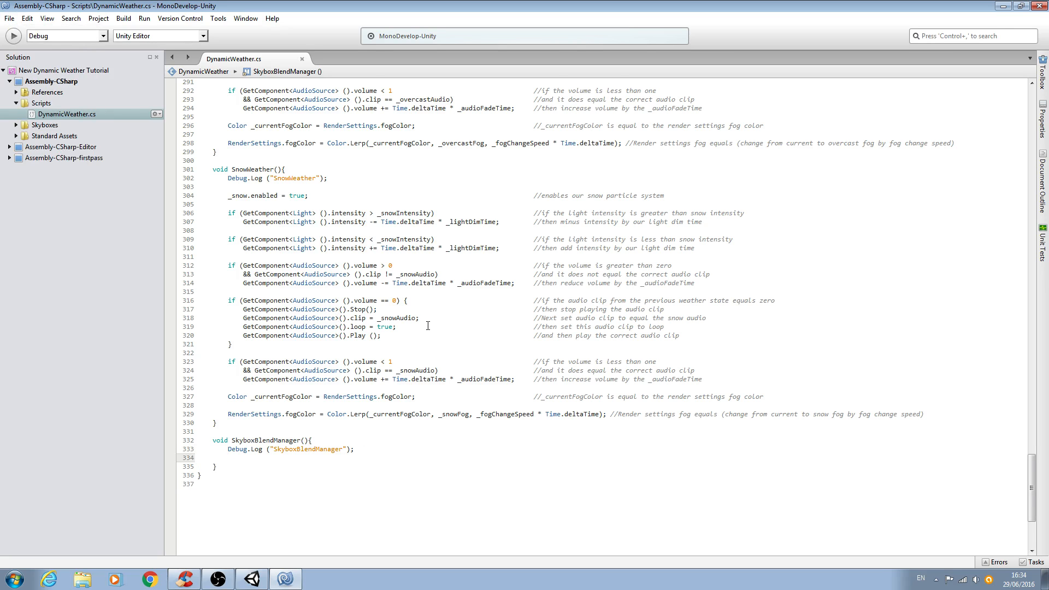
scroll(up, 3)
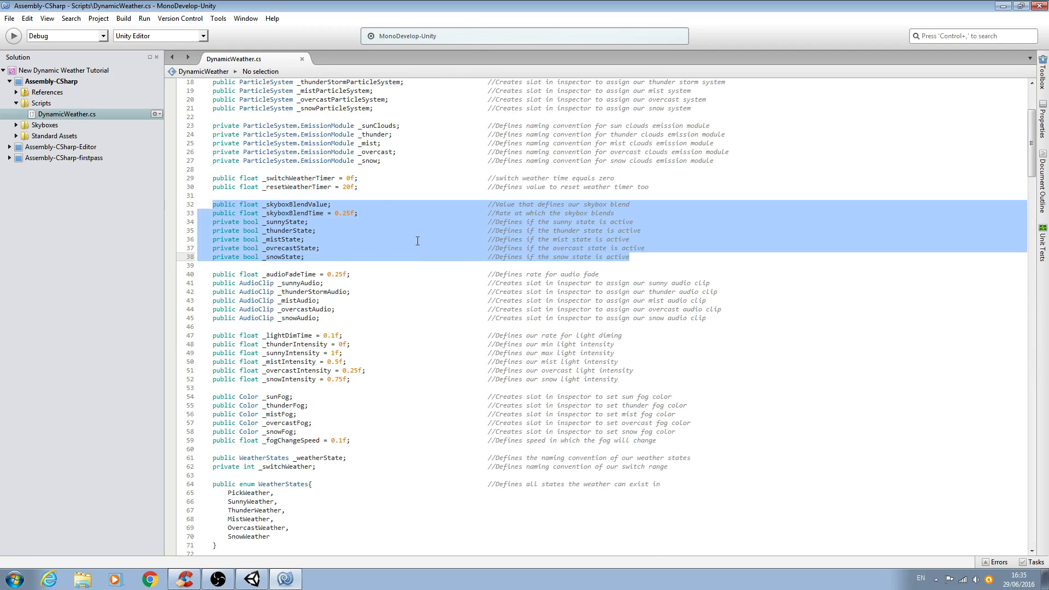
scroll(down, 3)
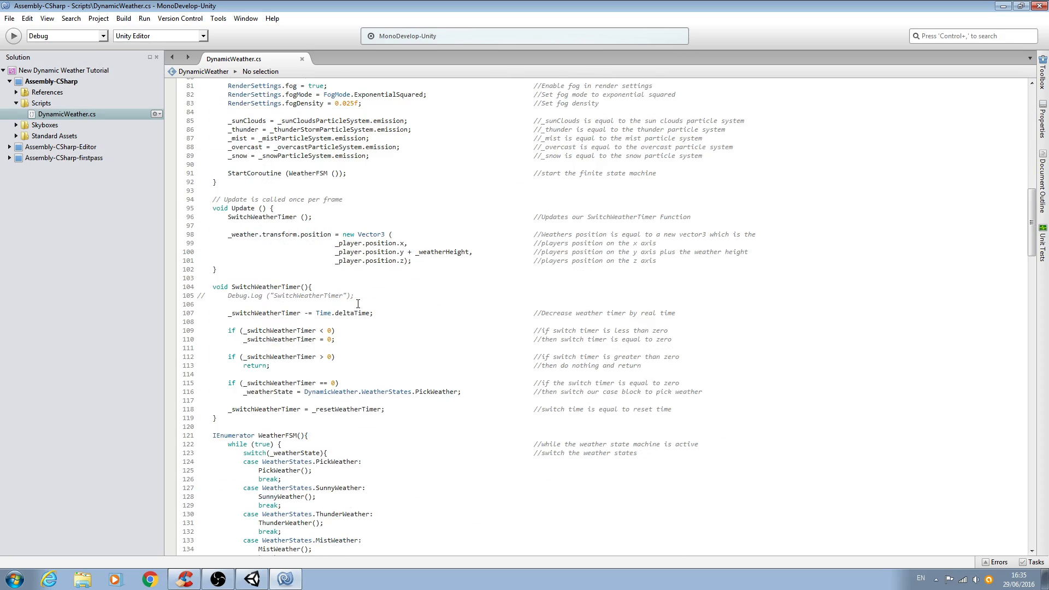
scroll(down, 3)
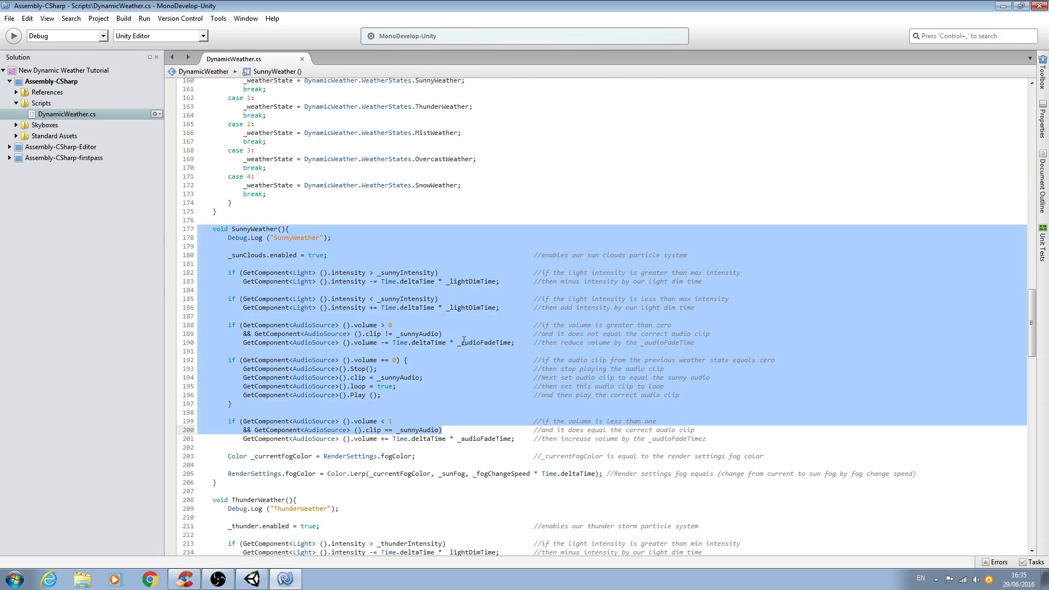
scroll(down, 3)
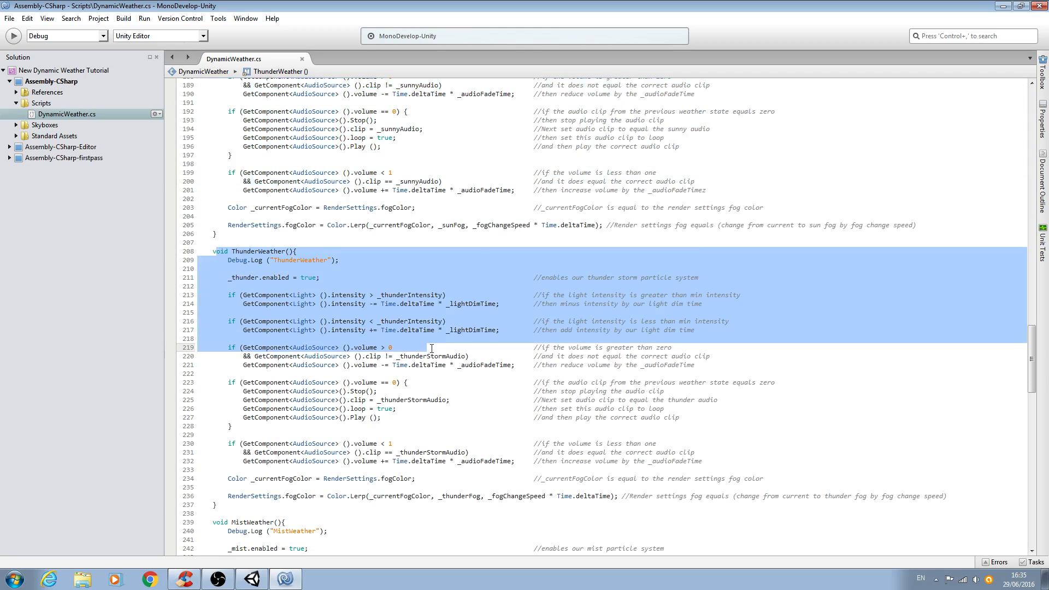
scroll(down, 3)
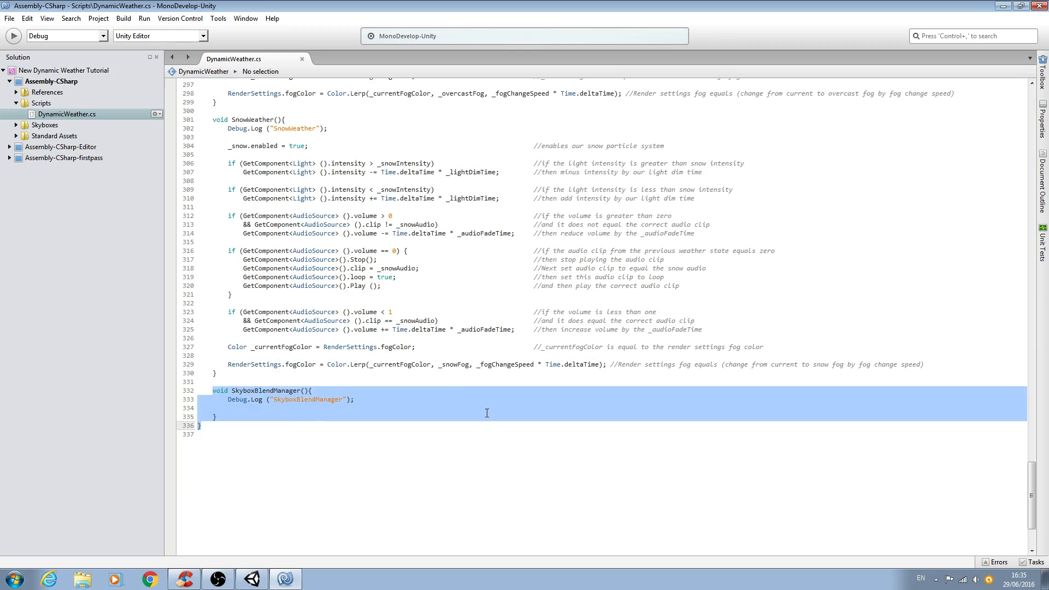
scroll(up, 3)
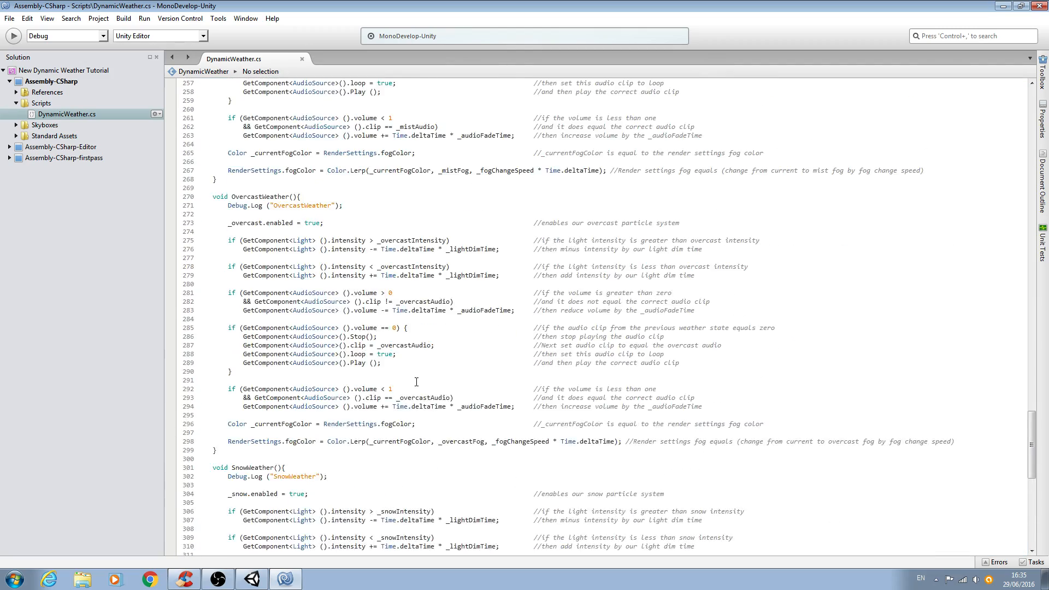
scroll(up, 3)
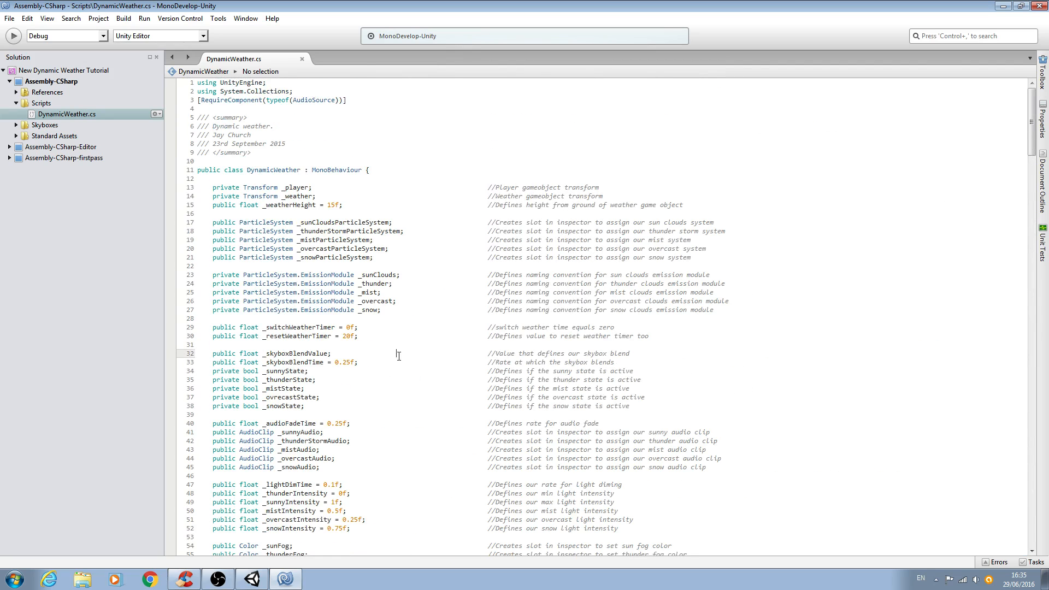
mouse_move(343, 411)
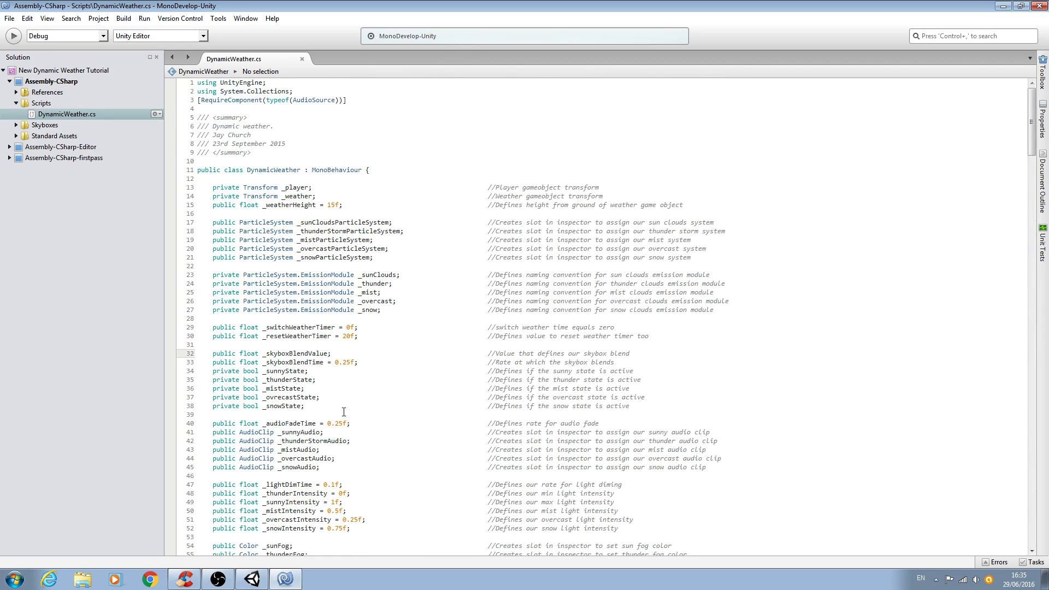